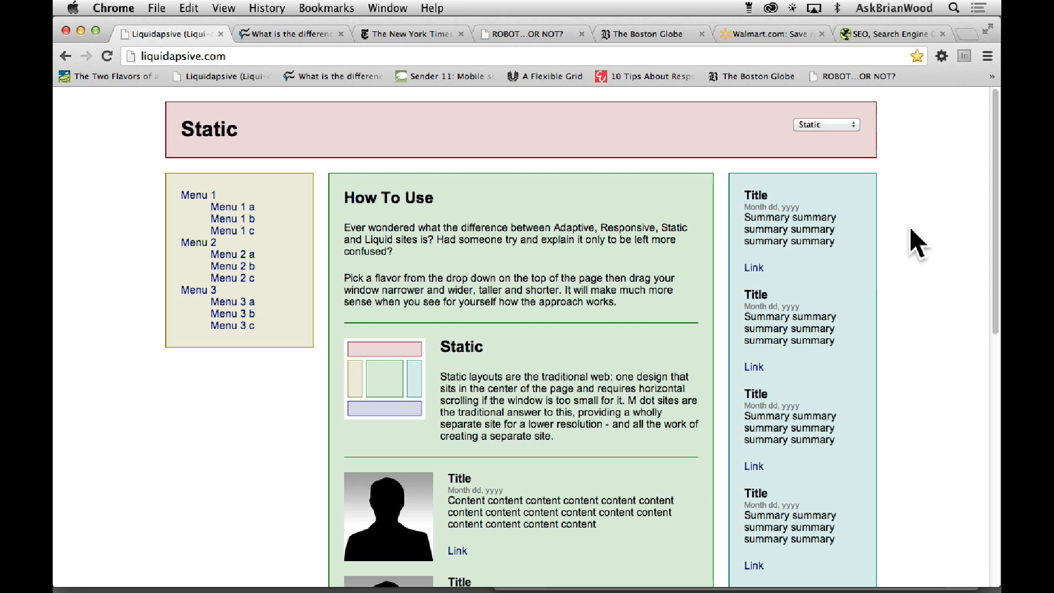
mouse_move(914, 242)
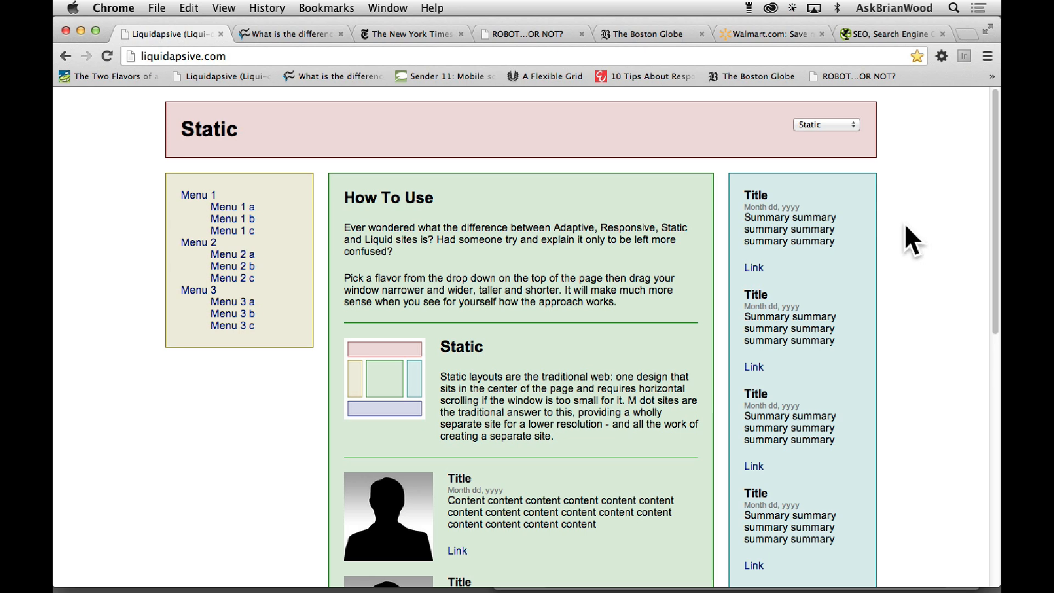
mouse_move(94, 152)
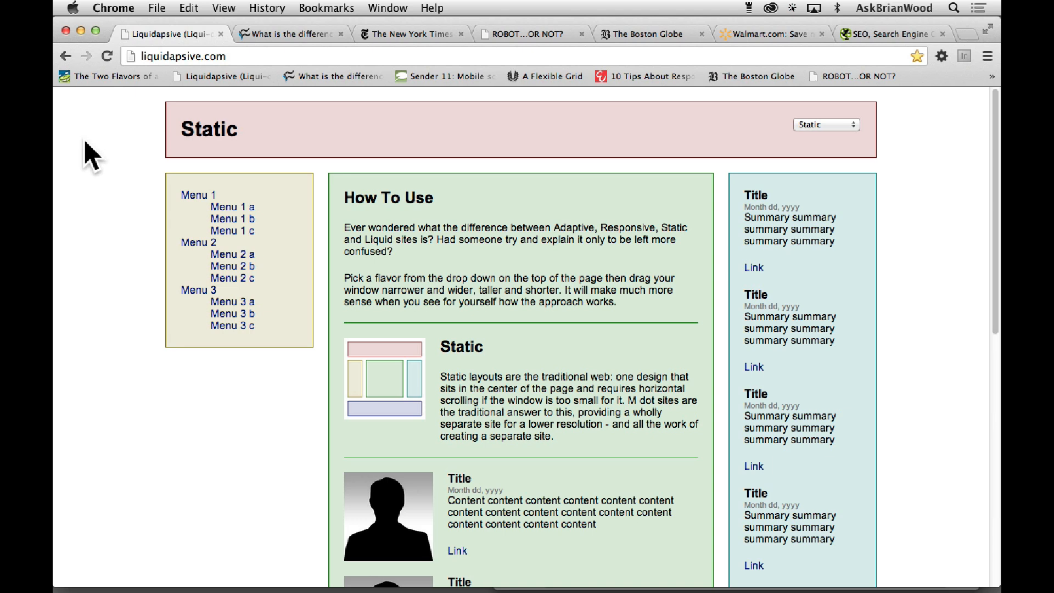
mouse_move(646, 147)
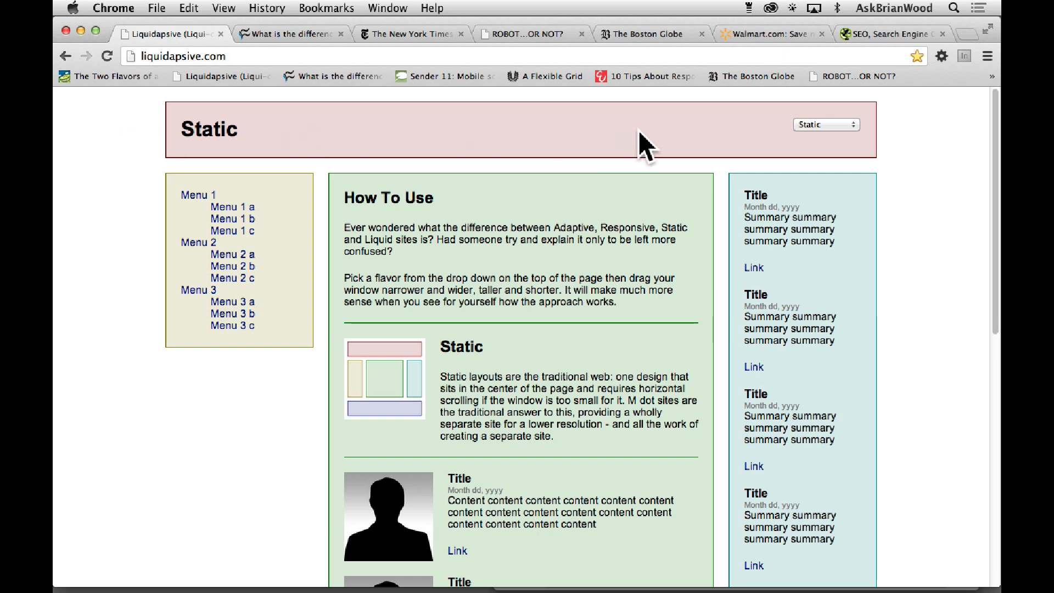
Open the layout flavor list, visit the New York Times tab, and reopen the list
left_click(825, 125)
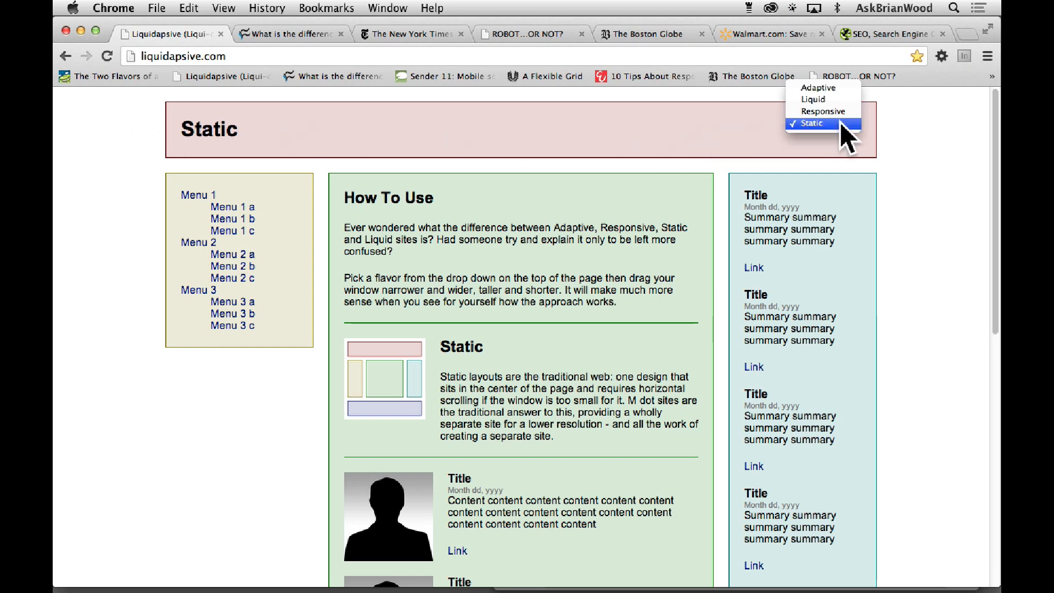
mouse_move(823, 111)
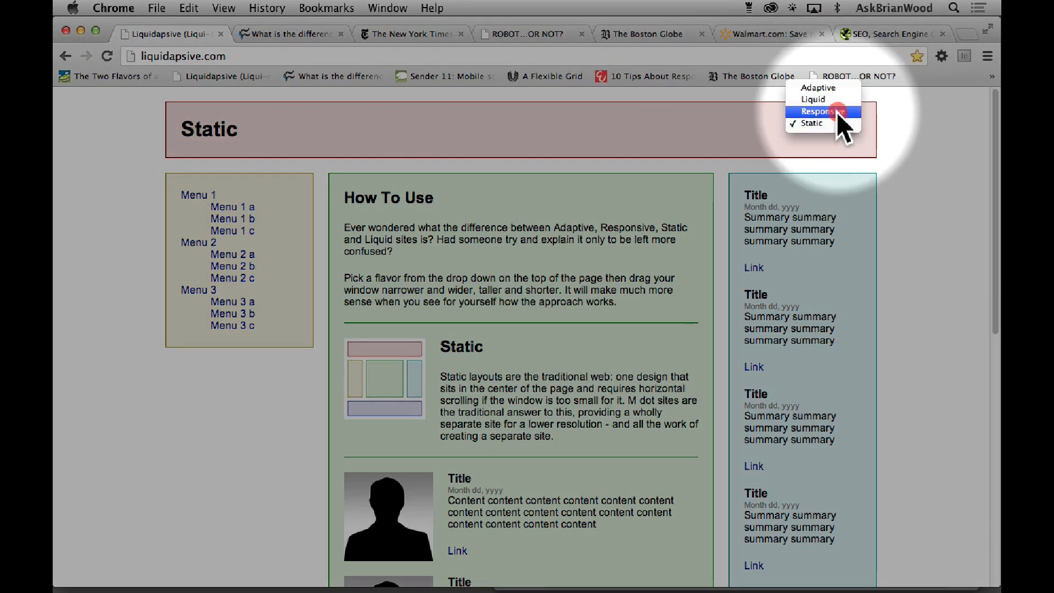
mouse_move(823, 123)
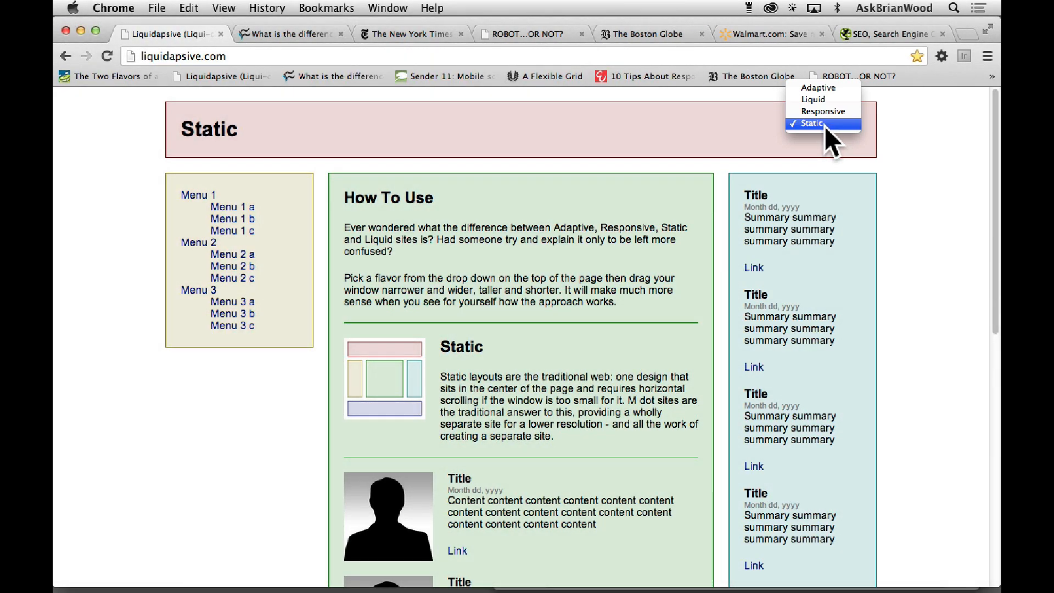
left_click(812, 124)
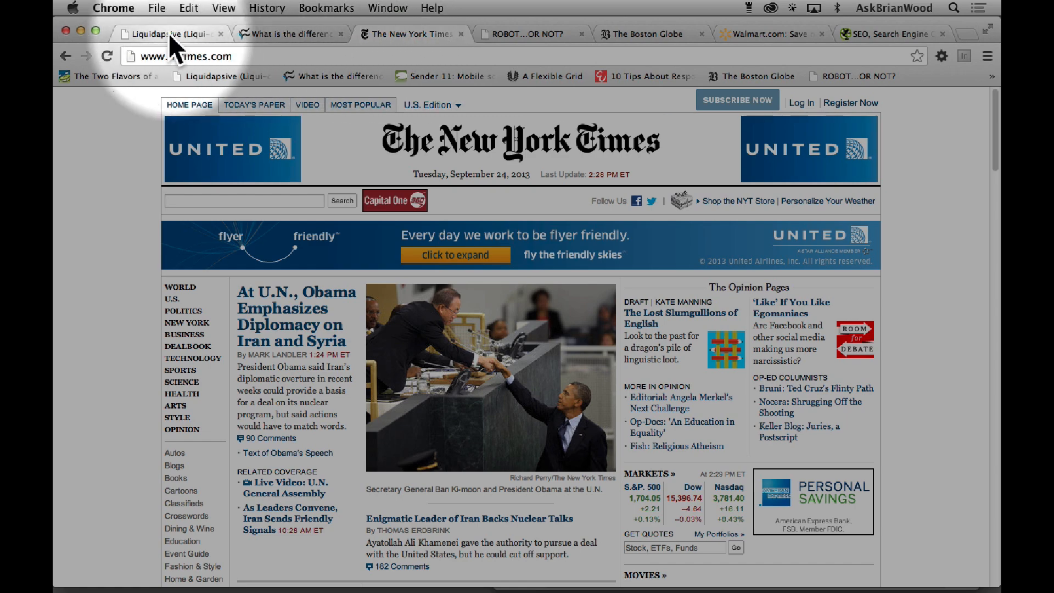
left_click(168, 34)
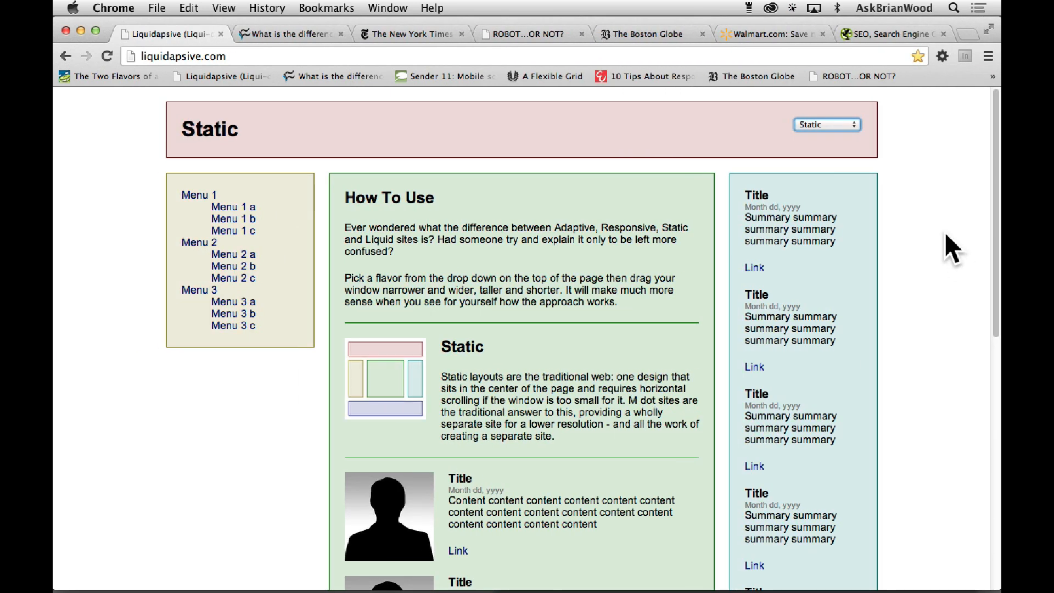
mouse_move(748, 375)
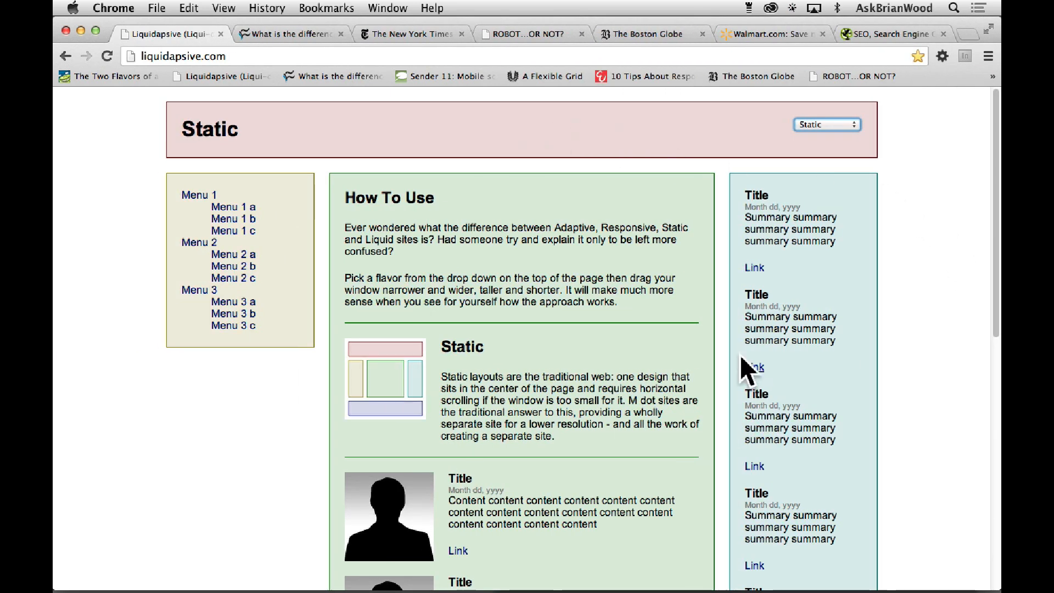
mouse_move(898, 292)
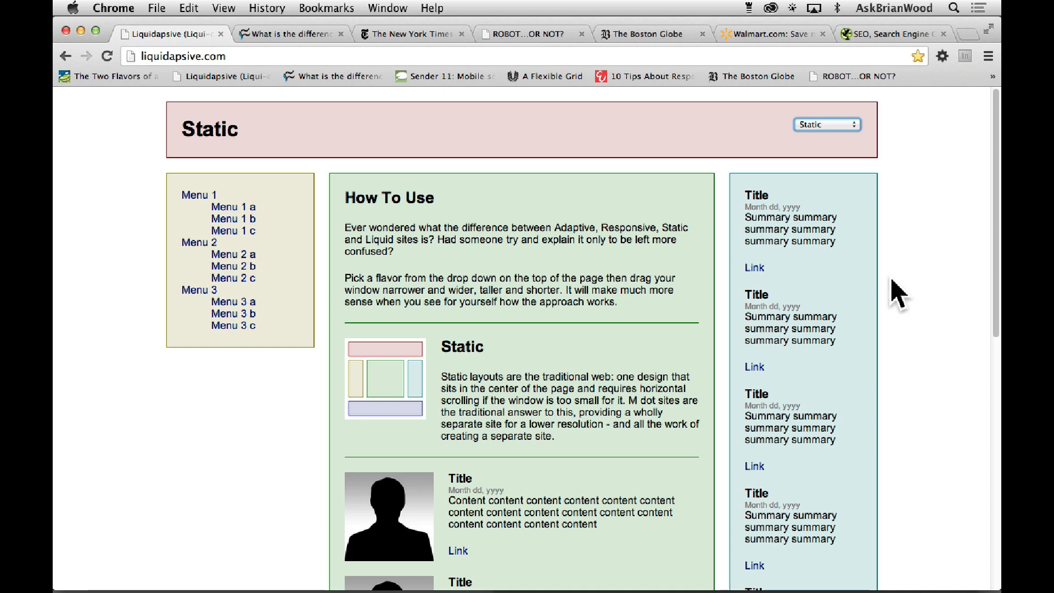
mouse_move(807, 204)
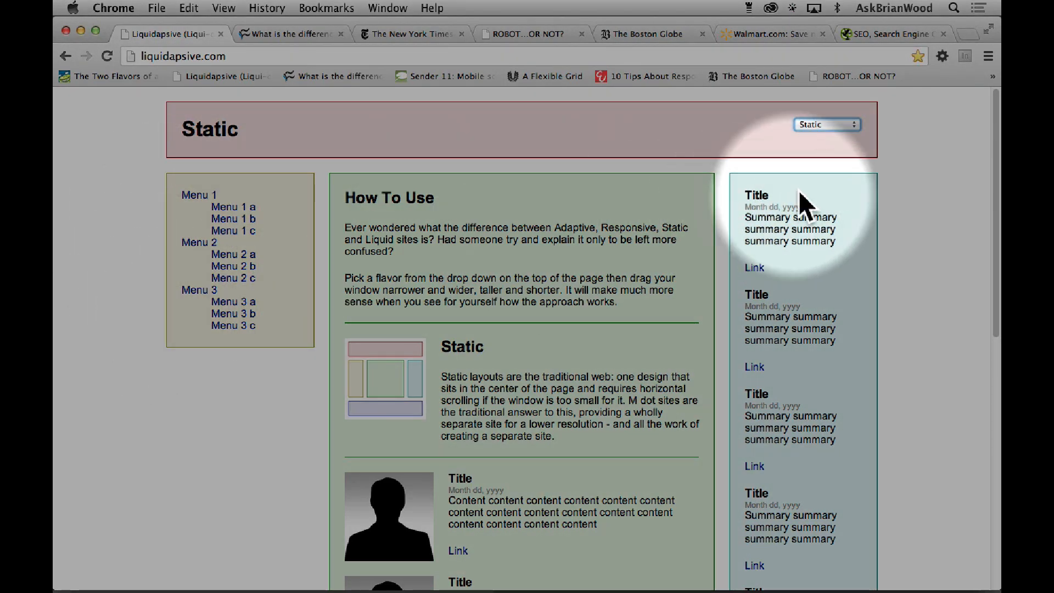
mouse_move(861, 205)
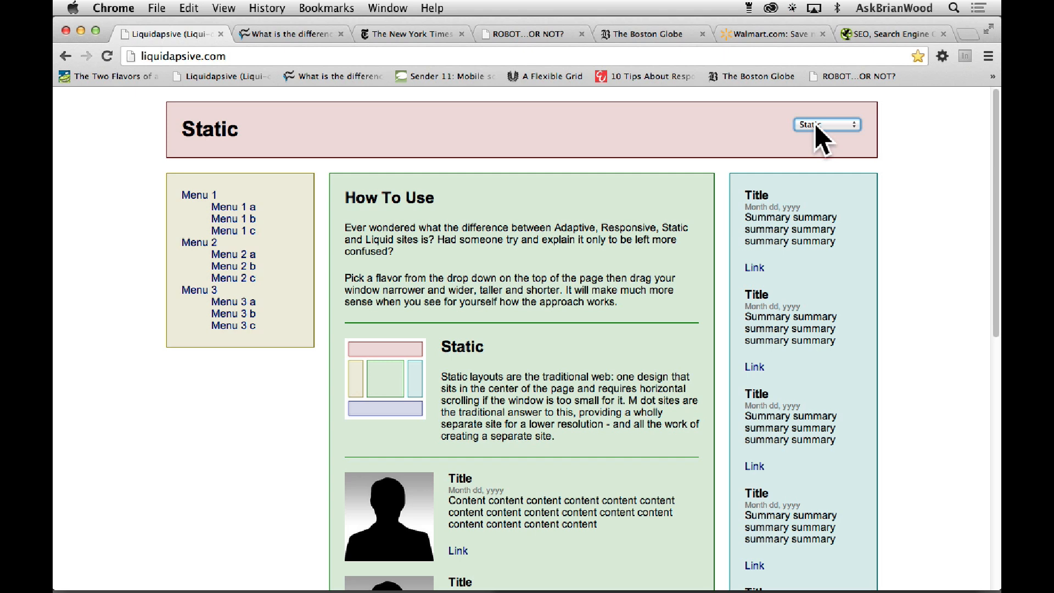
left_click(827, 125)
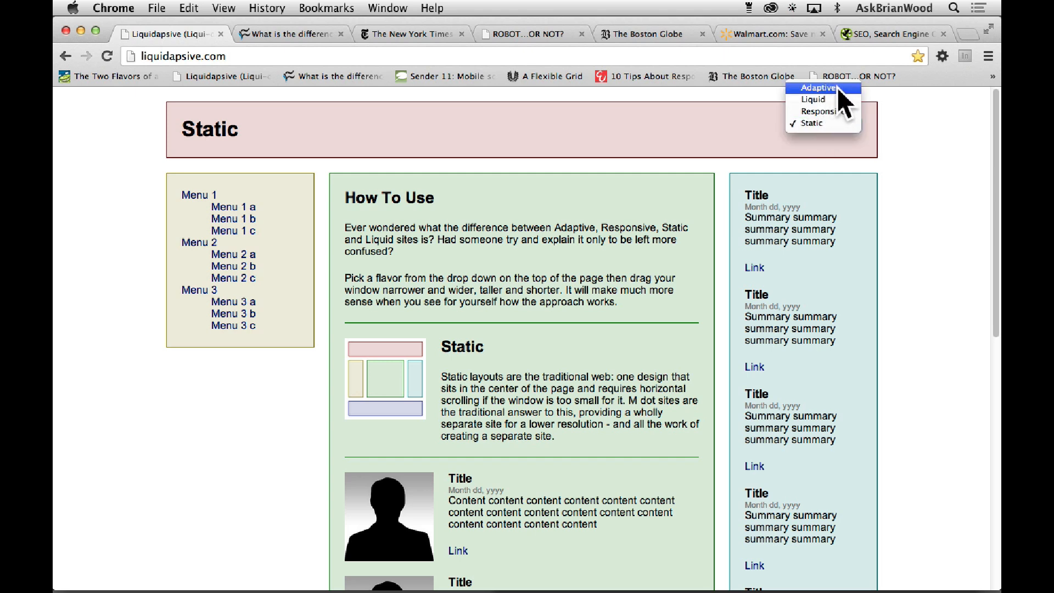
mouse_move(814, 99)
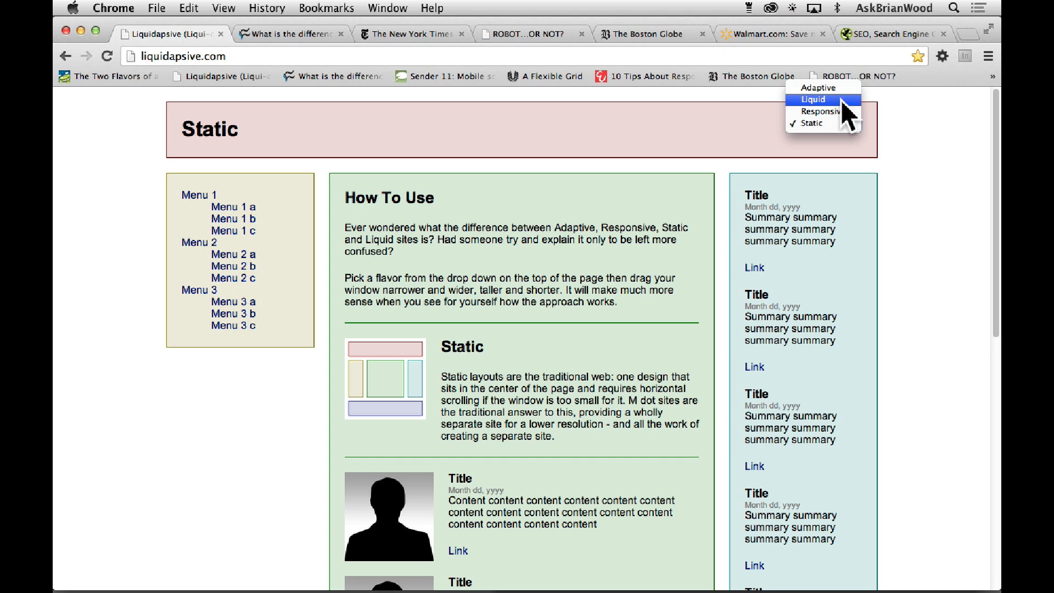
mouse_move(823, 112)
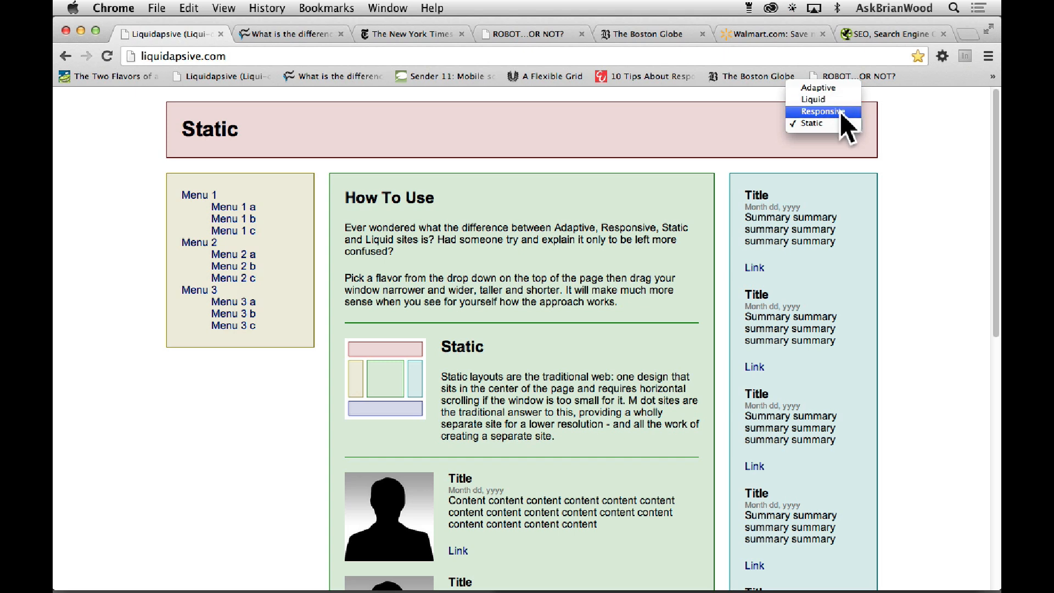
mouse_move(844, 131)
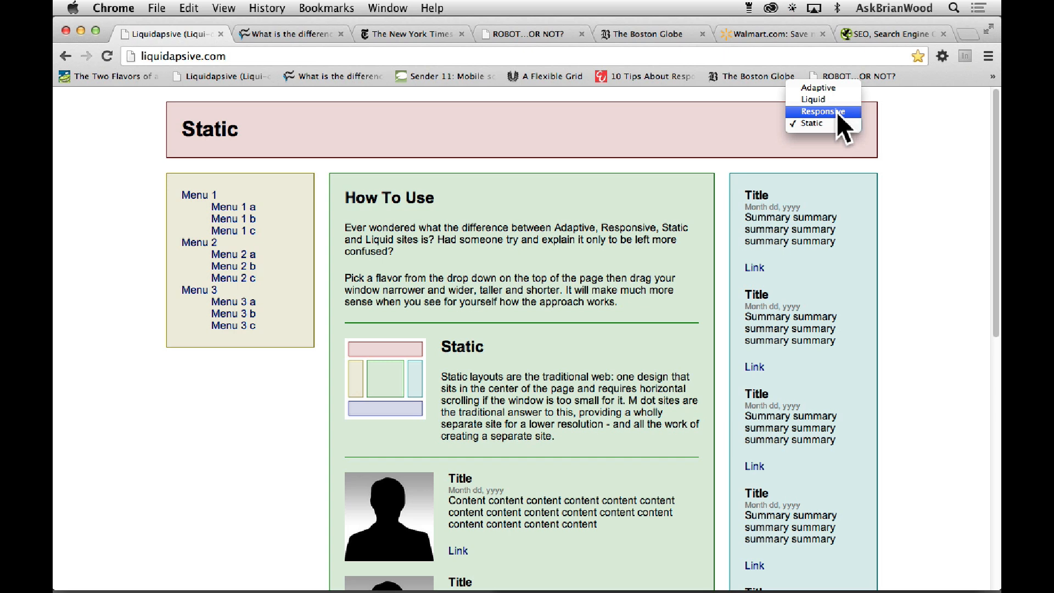
mouse_move(833, 111)
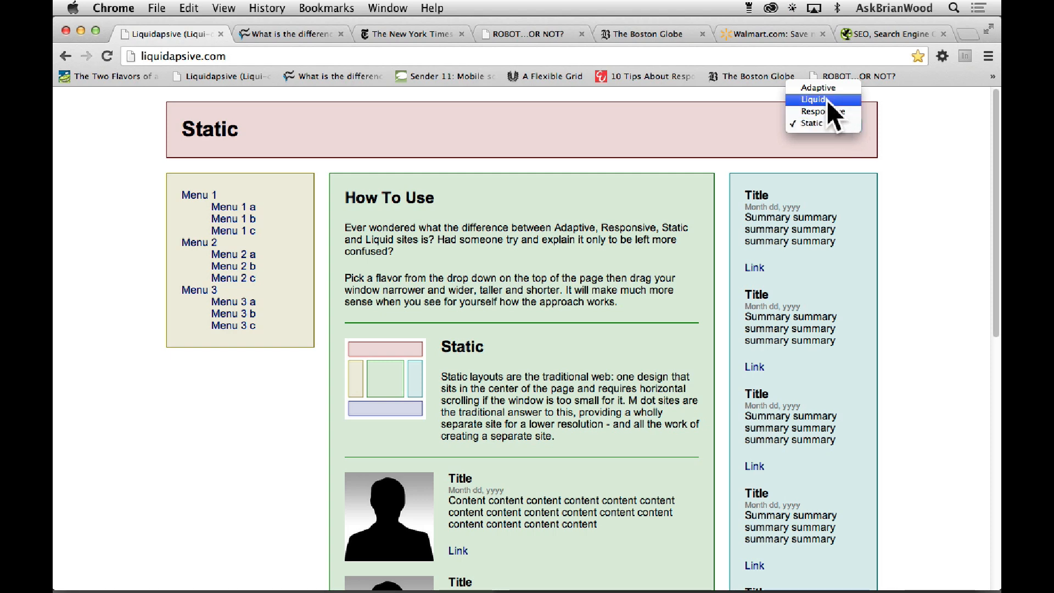
Choose Liquid from the liquidapsive layout dropdown
left_click(812, 100)
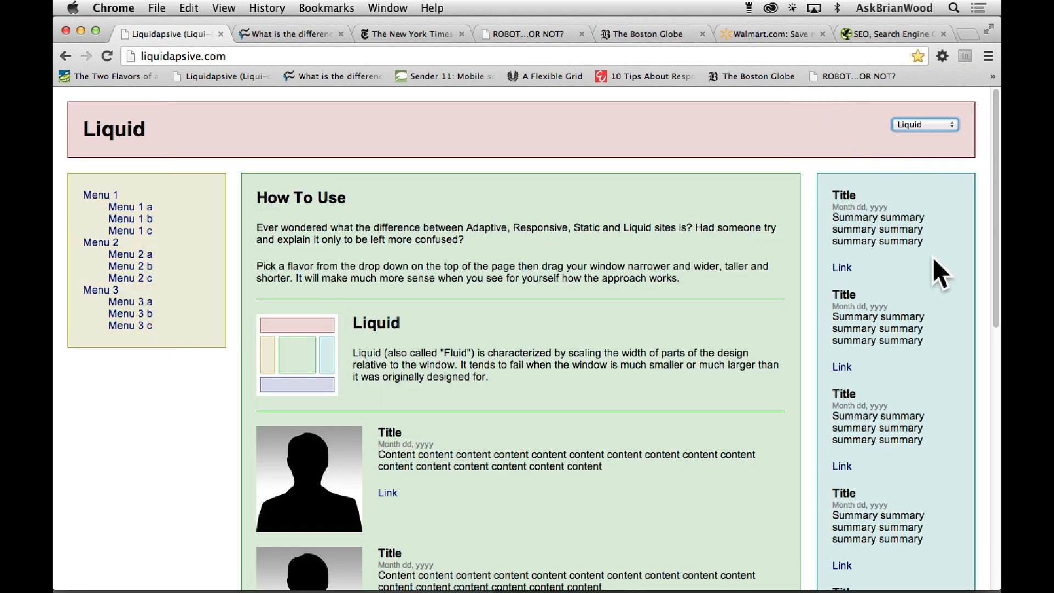
mouse_move(953, 410)
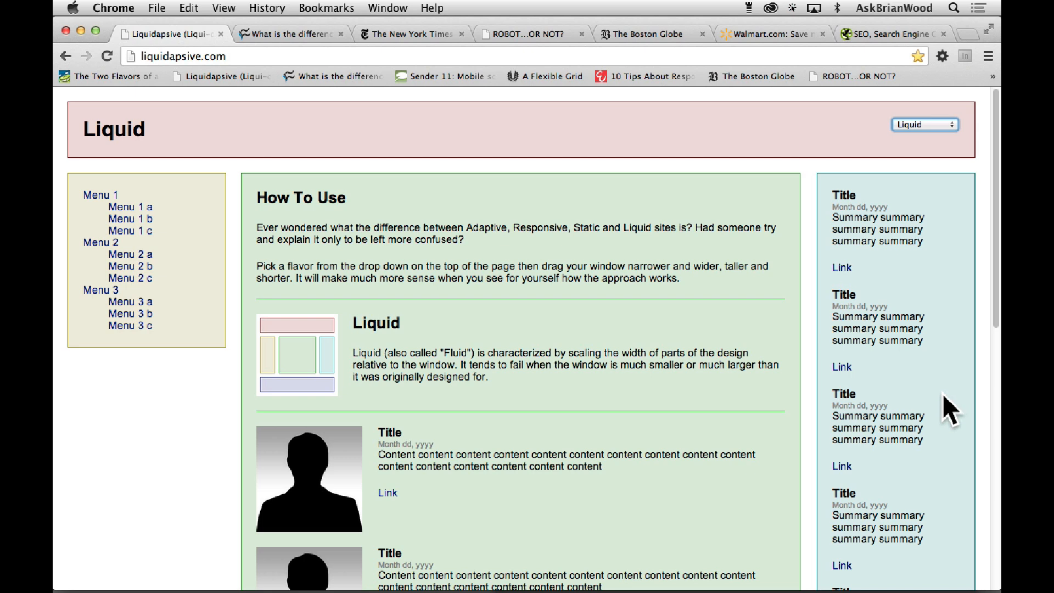
mouse_move(646, 258)
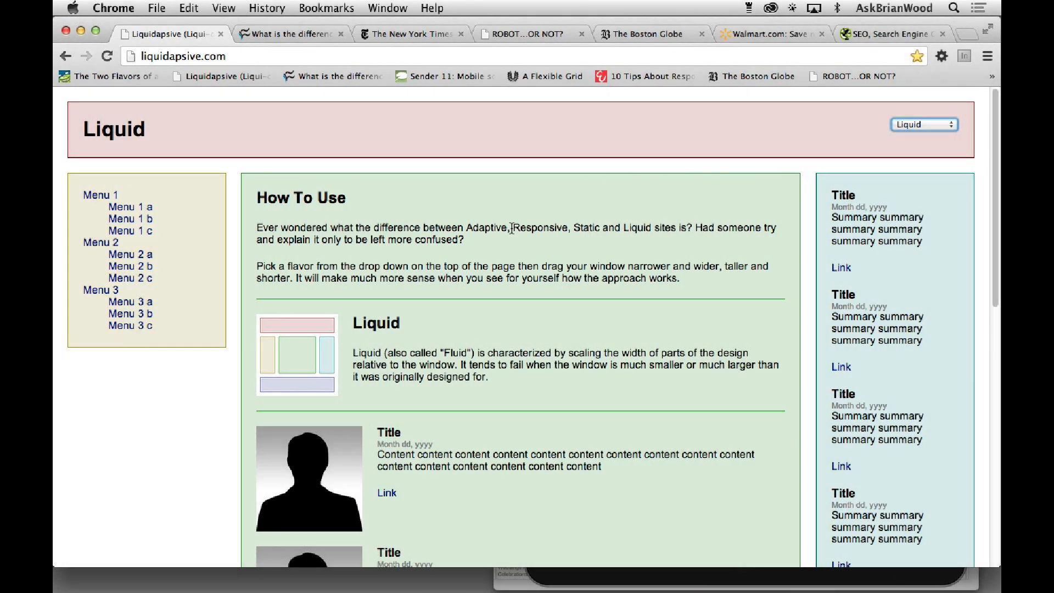
mouse_move(544, 248)
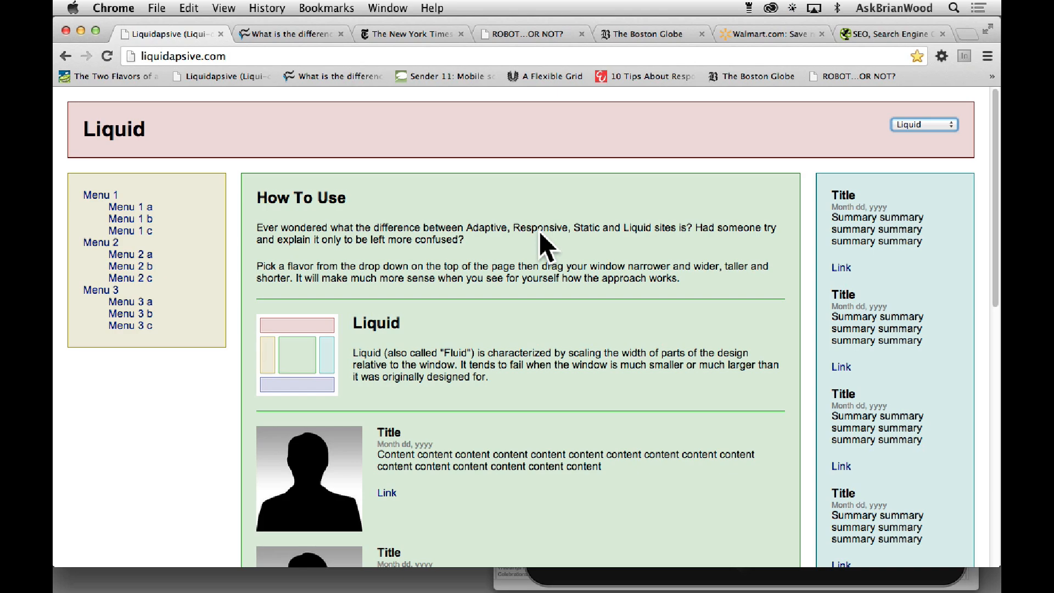
mouse_move(978, 555)
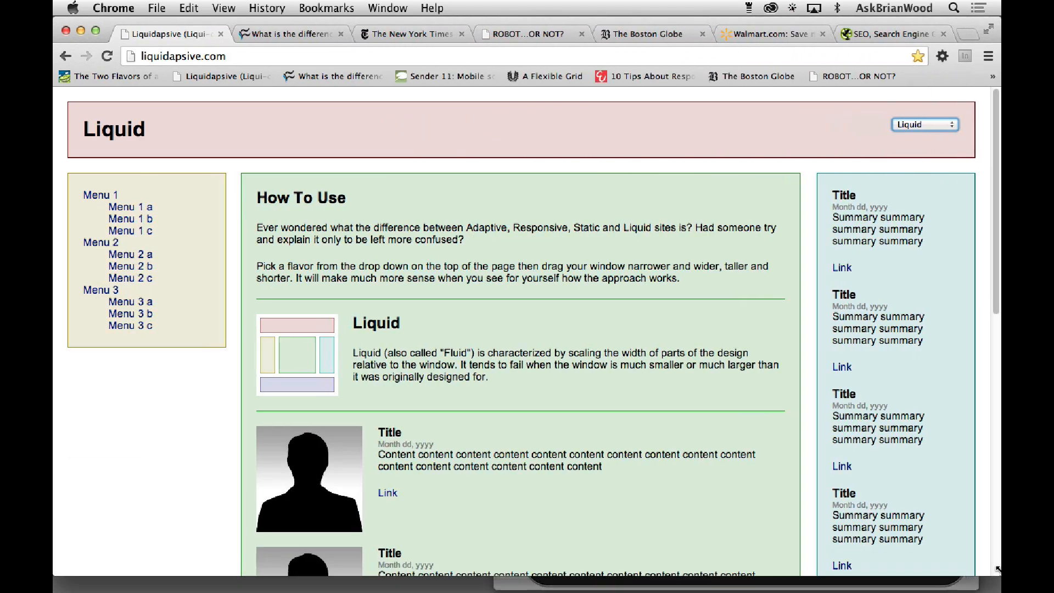
mouse_move(930, 163)
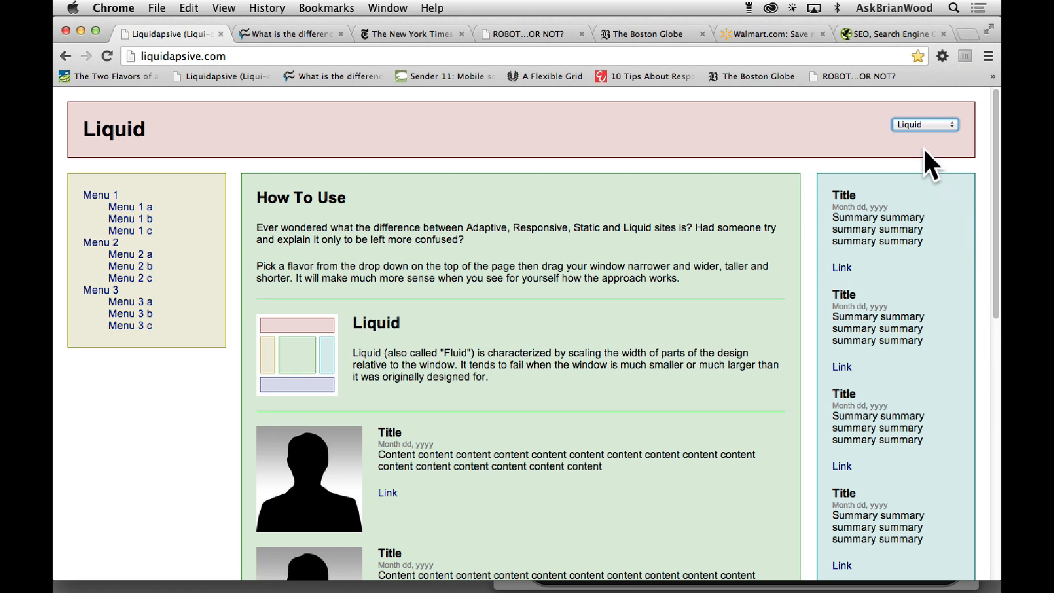
Pick Responsive from the liquidapsive layout dropdown
left_click(925, 124)
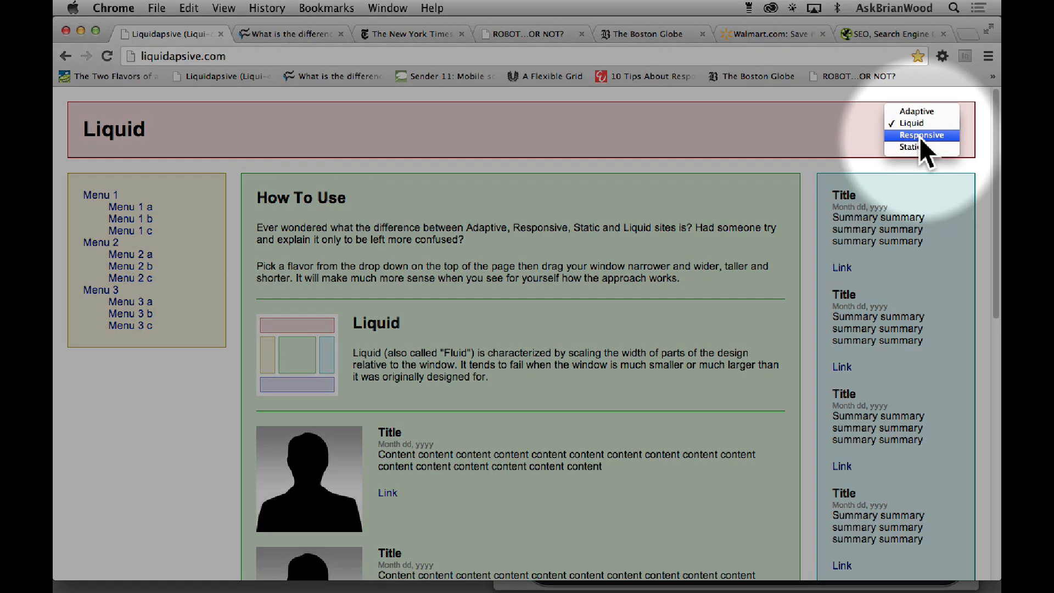
left_click(920, 135)
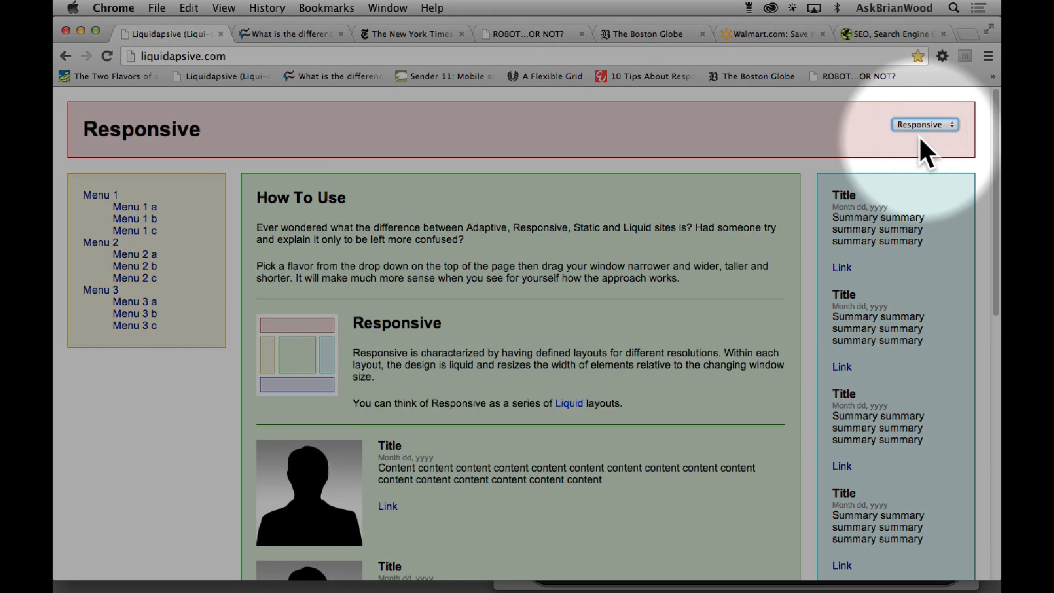
mouse_move(140, 391)
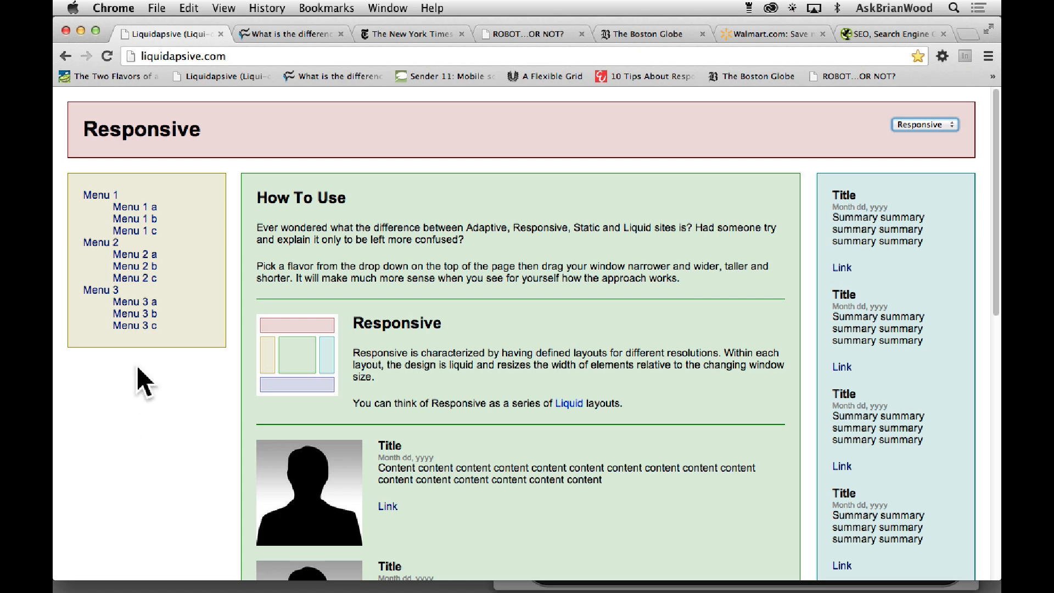
mouse_move(248, 124)
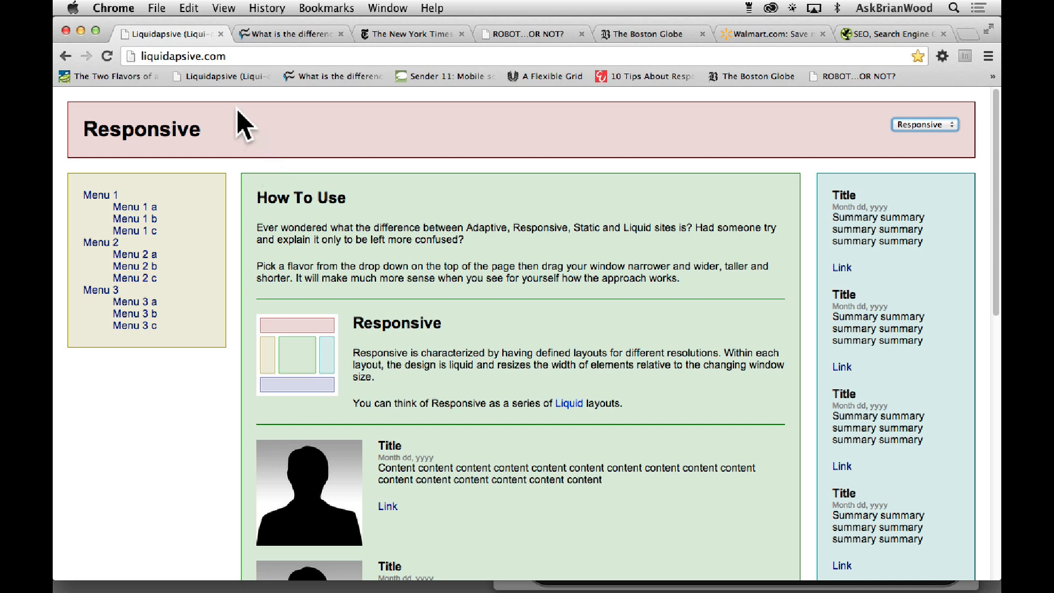
mouse_move(141, 173)
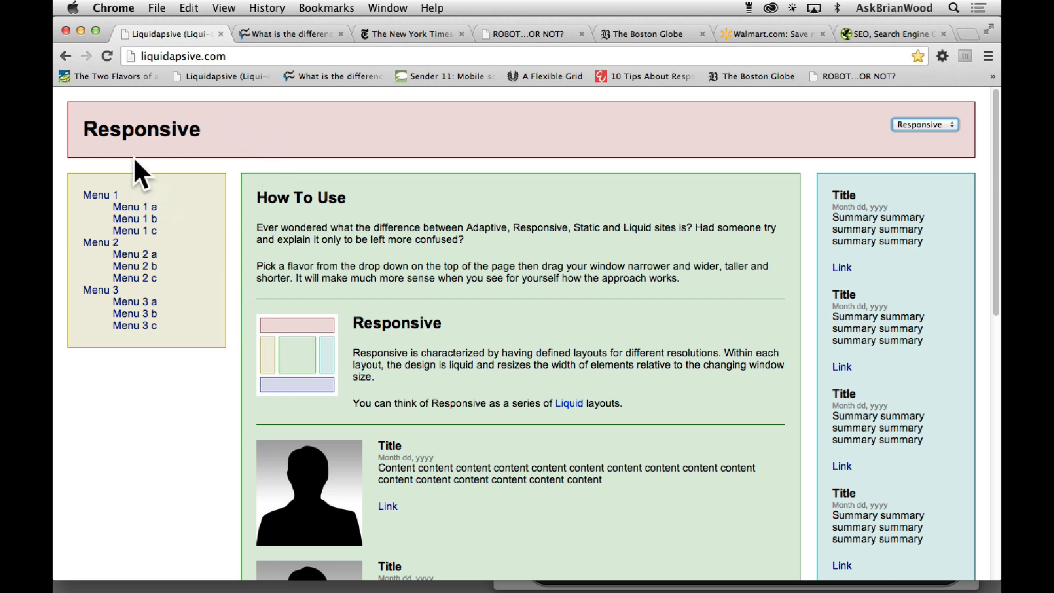
mouse_move(907, 462)
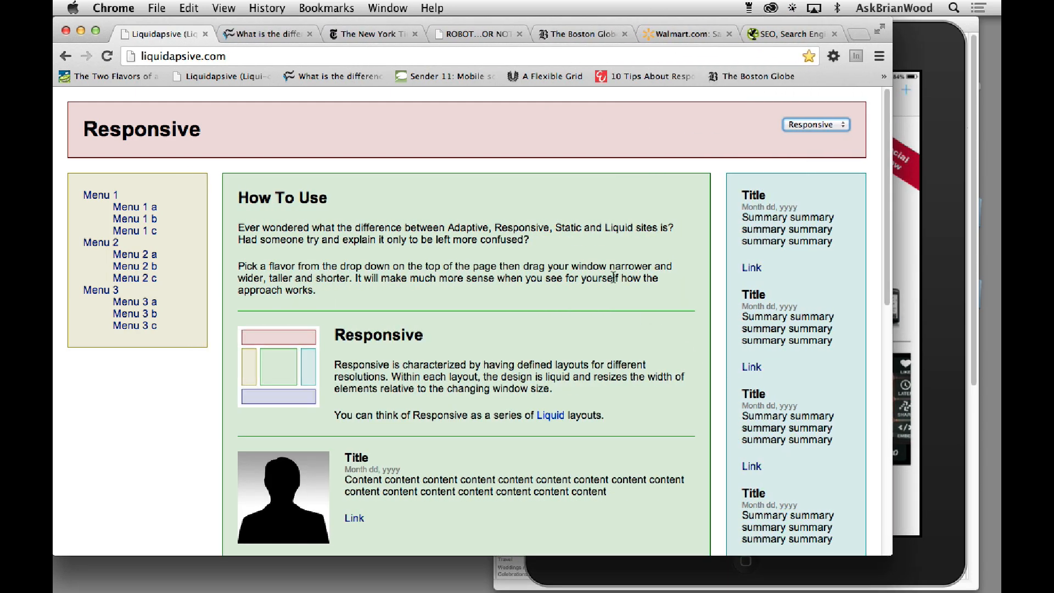
mouse_move(746, 256)
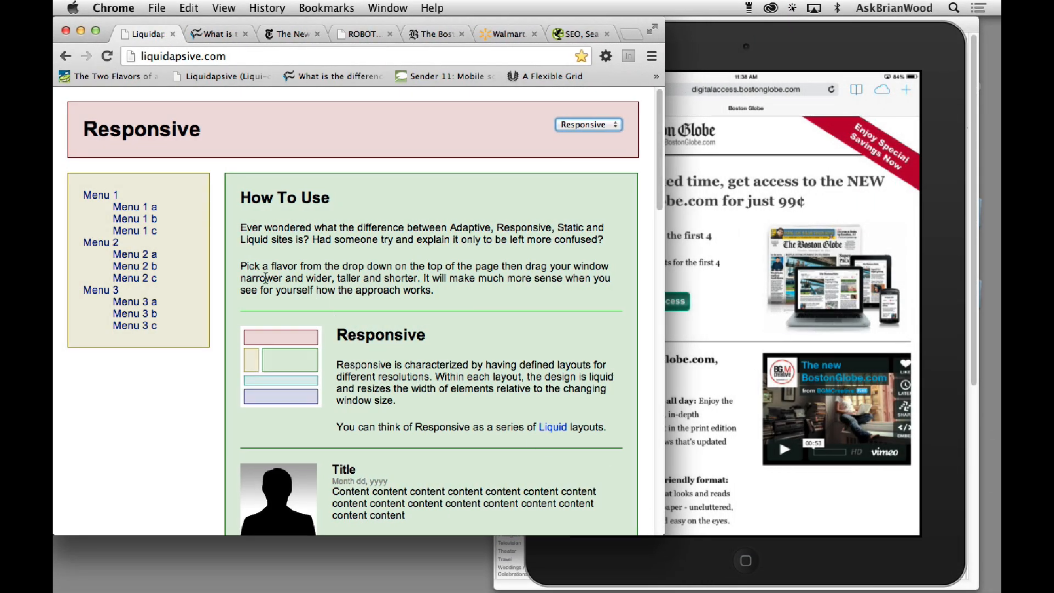
Scroll through the narrowed Responsive page to view its single stacked column
scroll("down", 3)
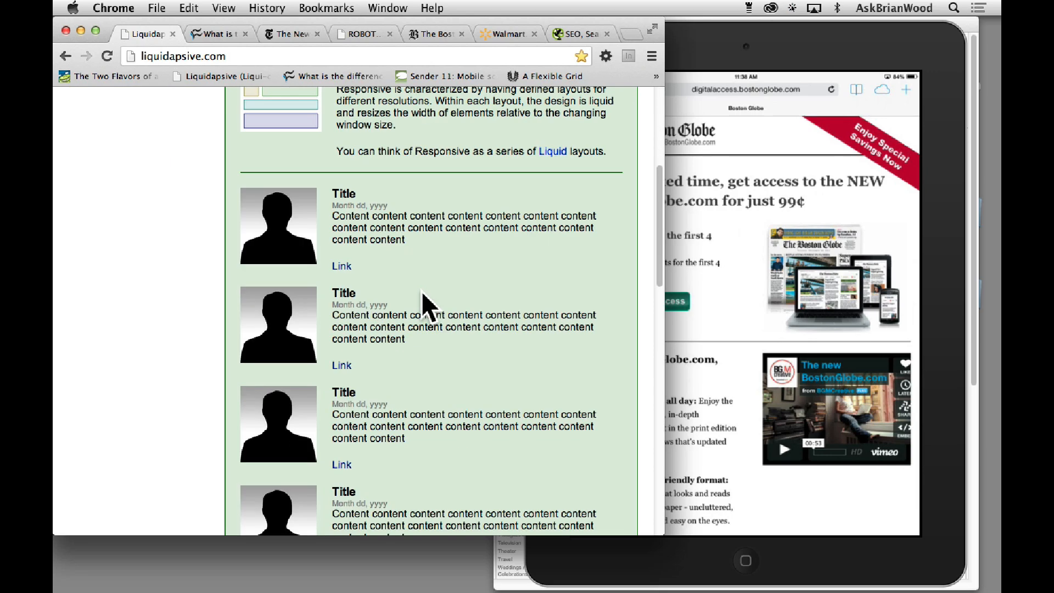
scroll("down", 3)
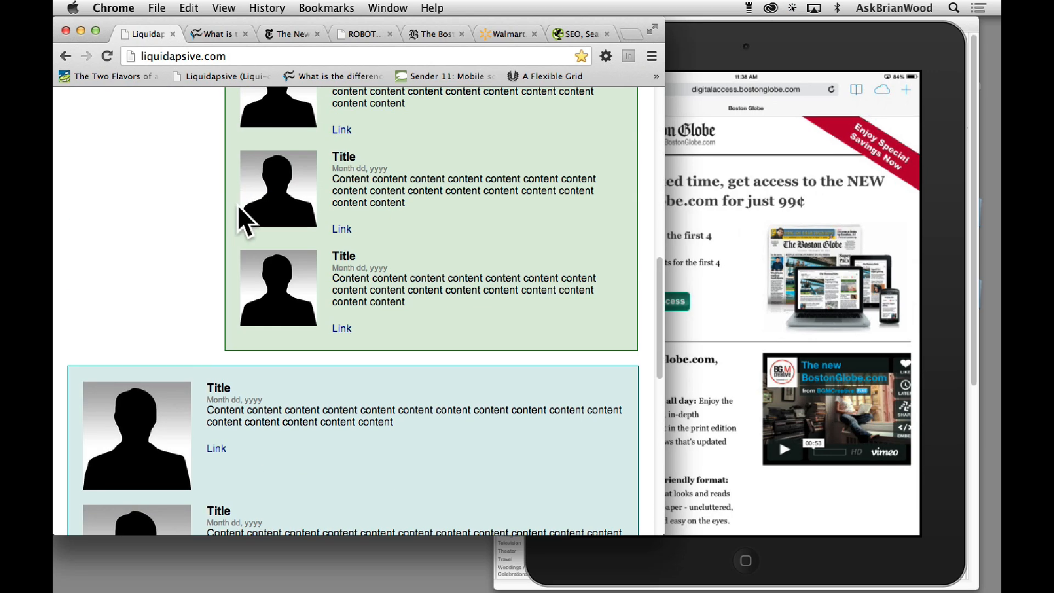
mouse_move(251, 416)
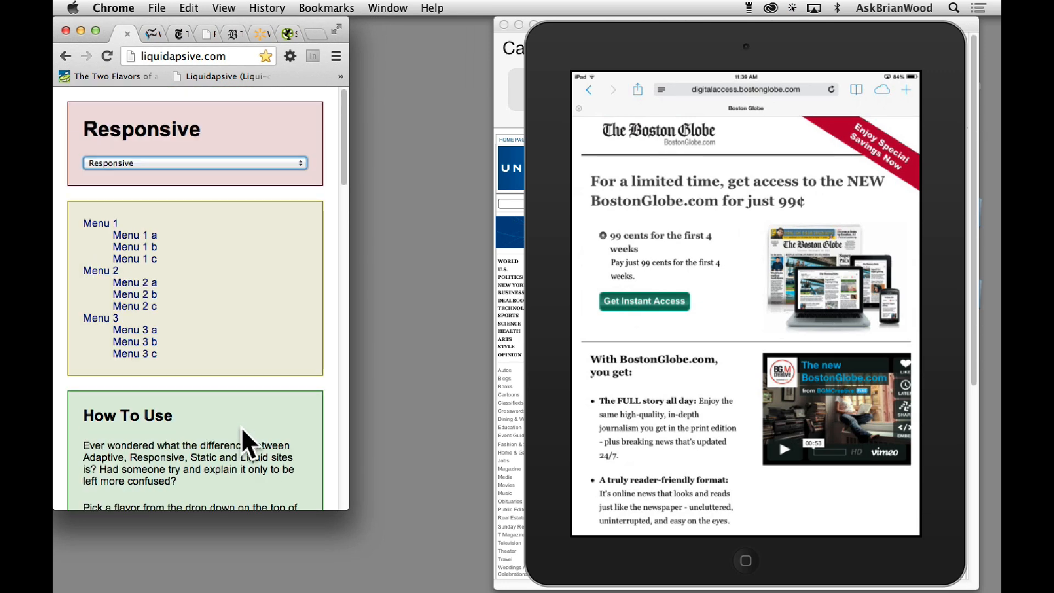
mouse_move(212, 366)
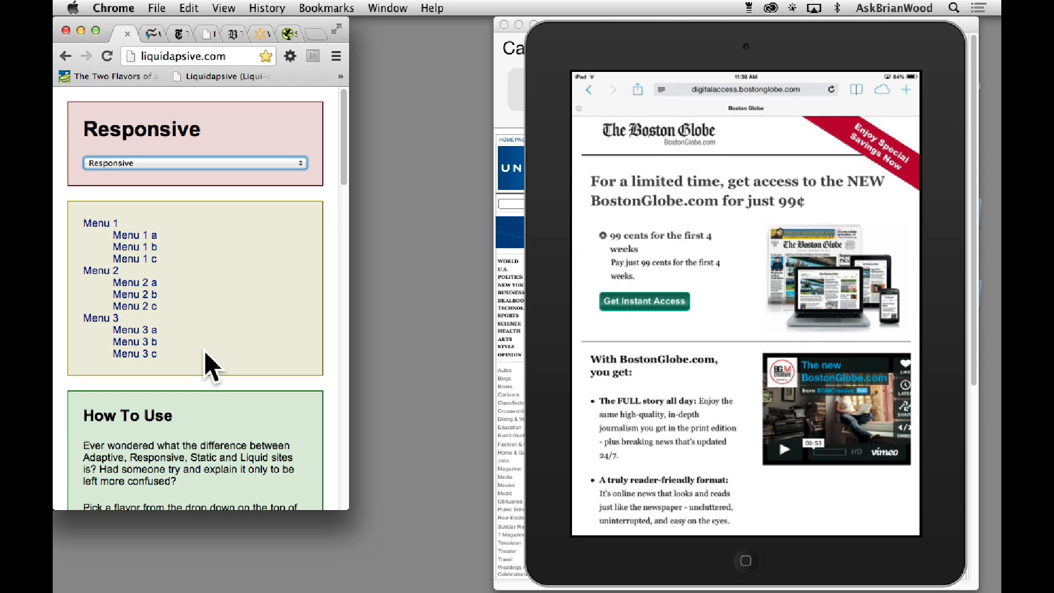
mouse_move(279, 248)
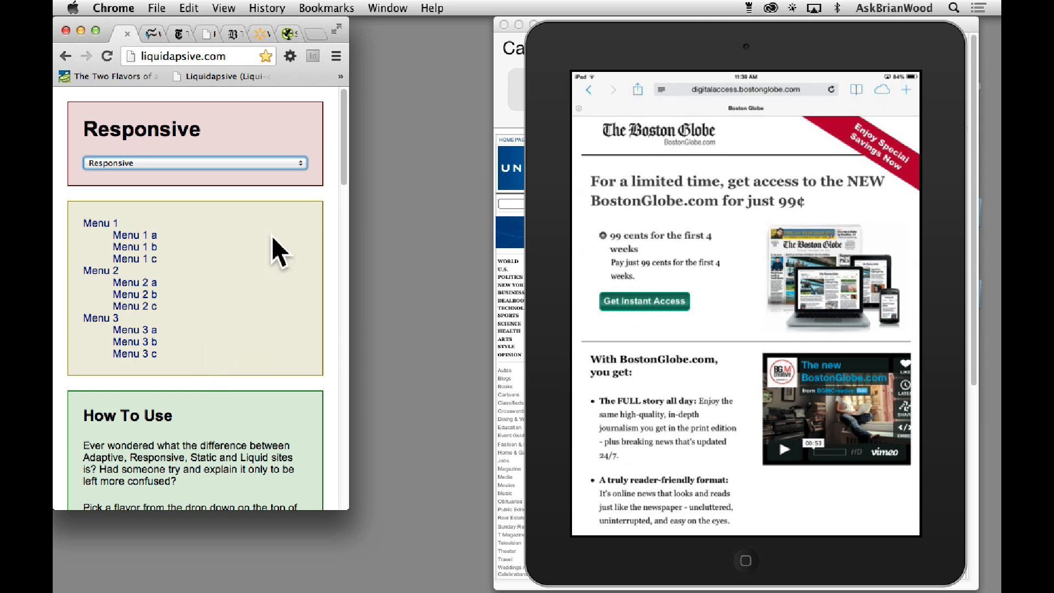
scroll("down", 3)
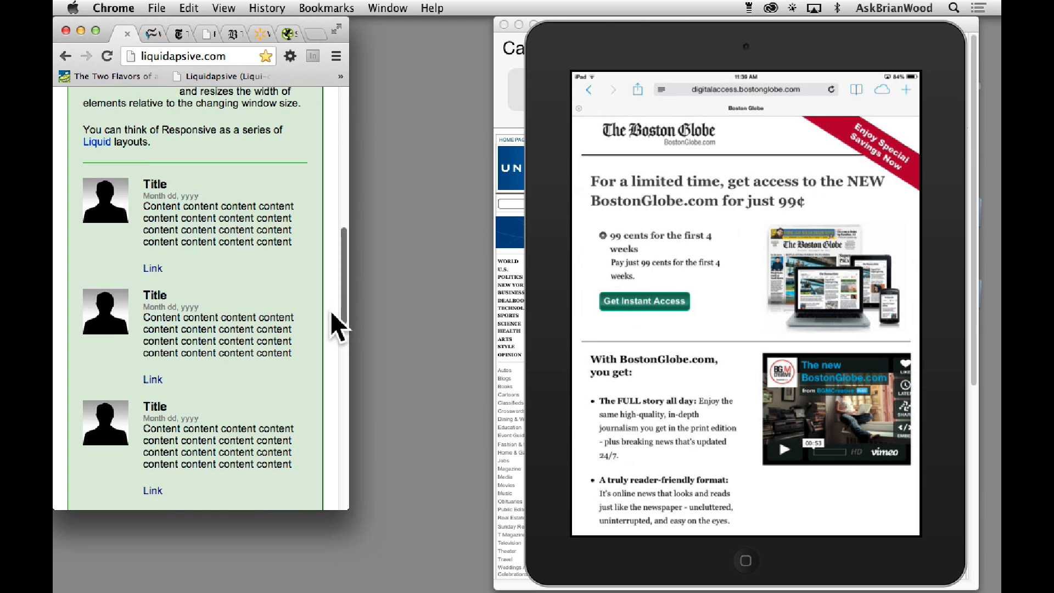
scroll("down", 3)
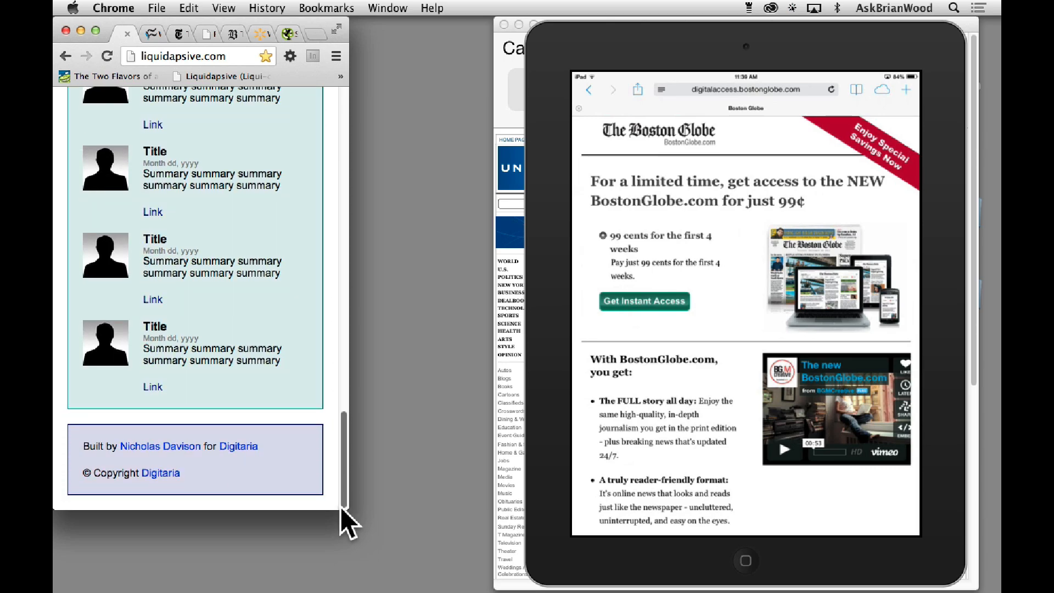
scroll("up", 3)
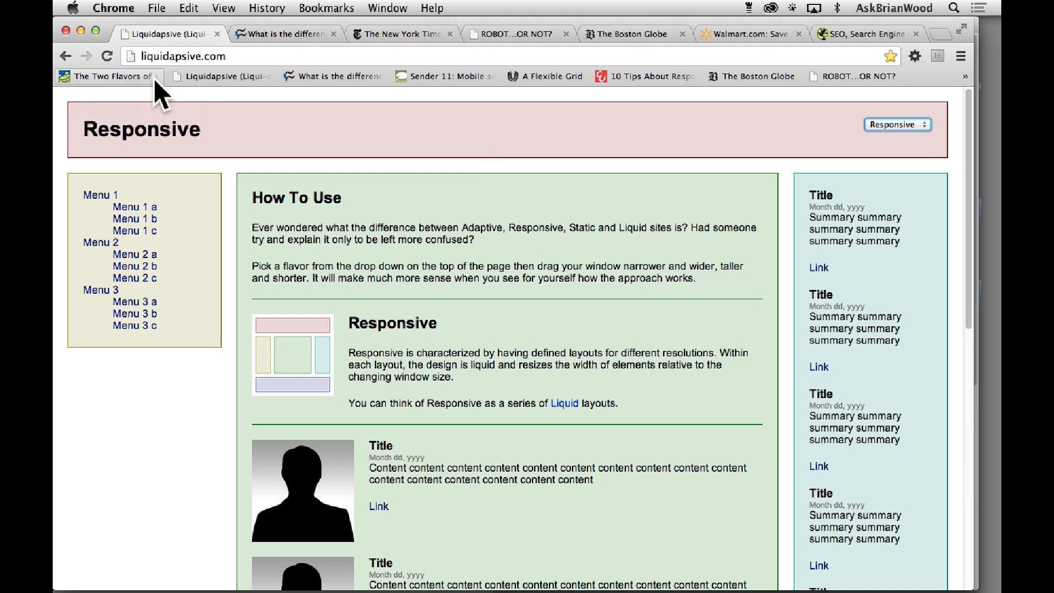
mouse_move(123, 489)
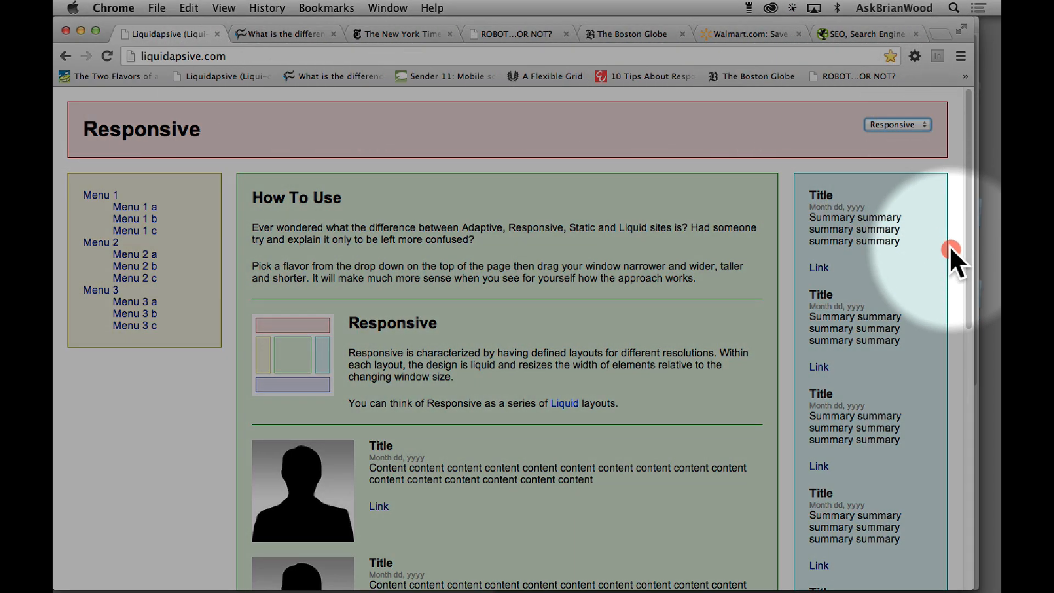
mouse_move(983, 583)
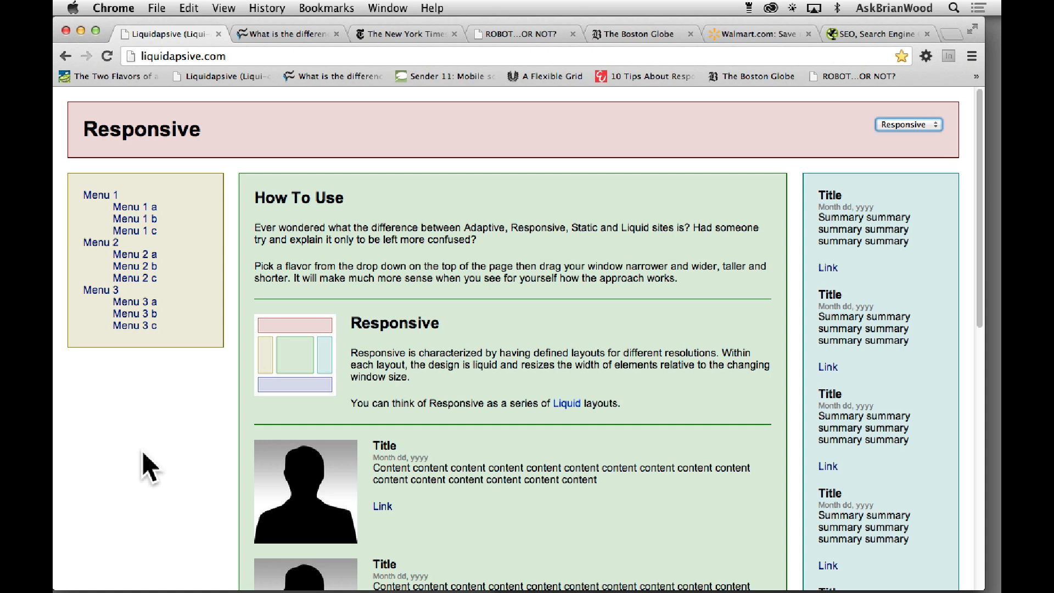
mouse_move(145, 464)
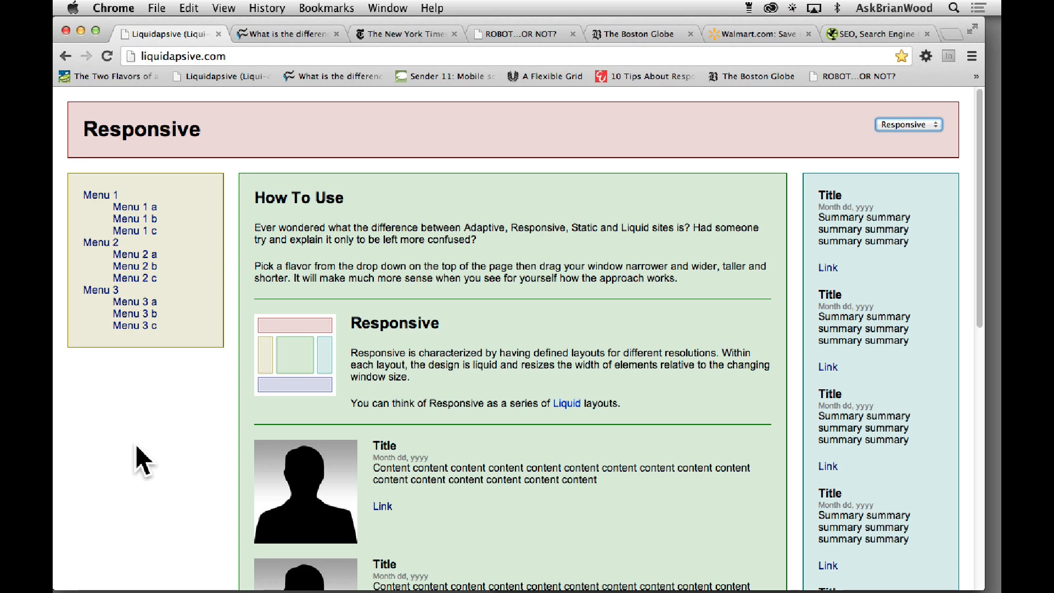
mouse_move(974, 580)
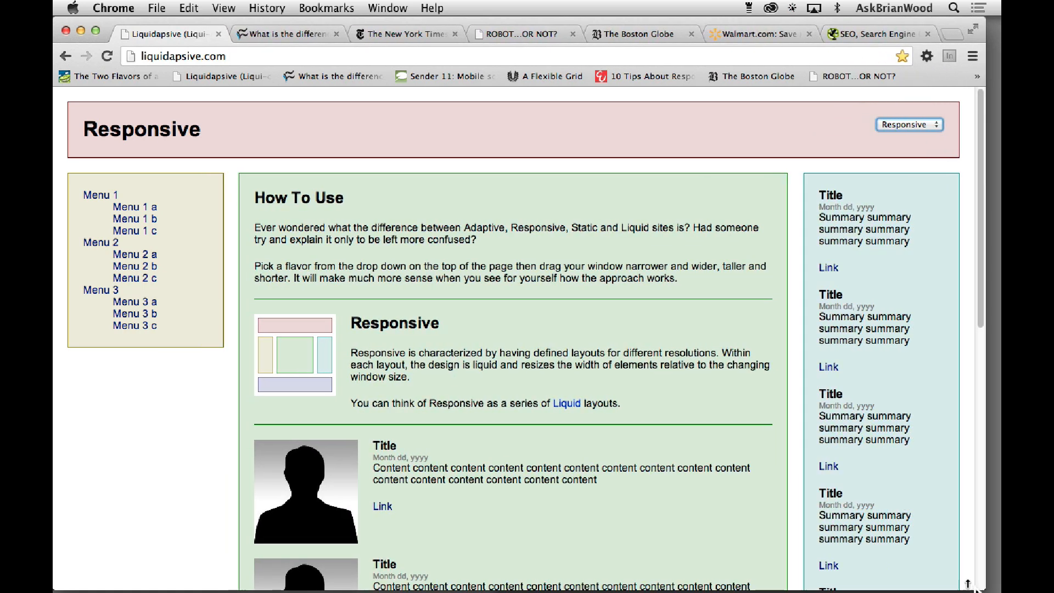
mouse_move(146, 428)
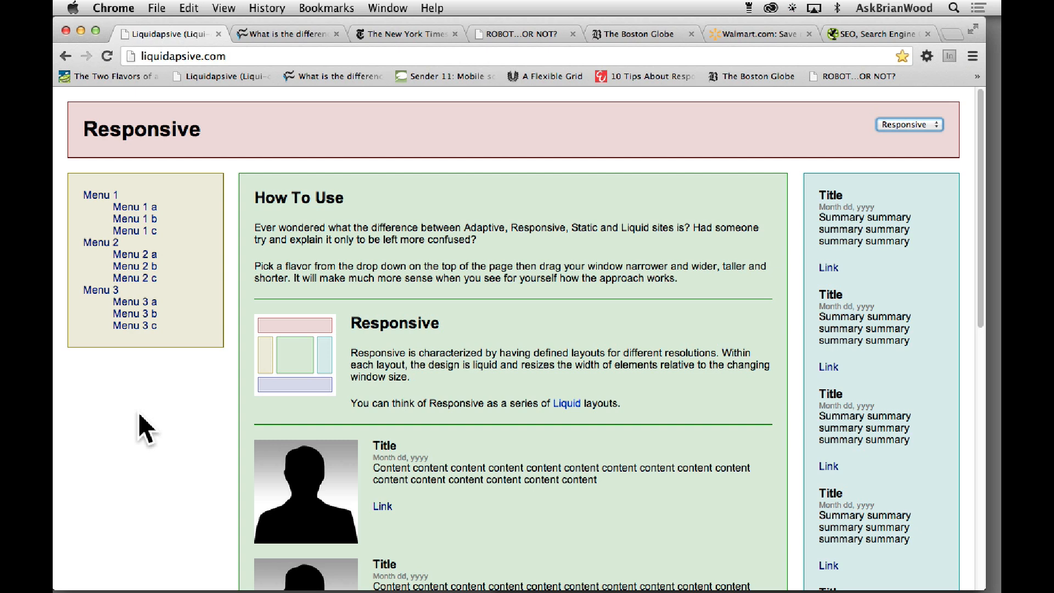
mouse_move(132, 420)
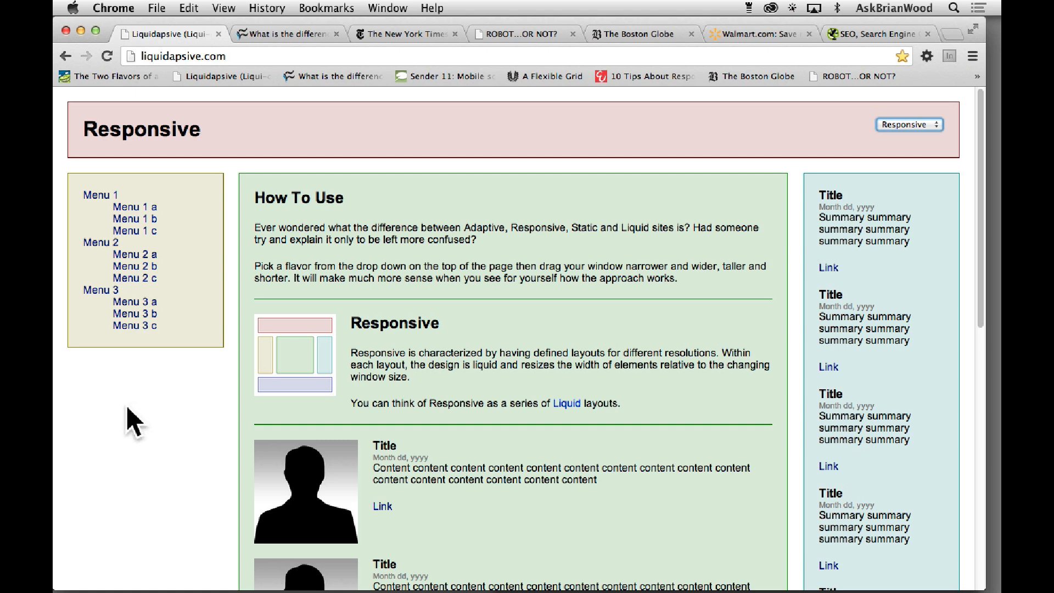
Pick Adaptive from the liquidapsive flavor dropdown
left_click(909, 124)
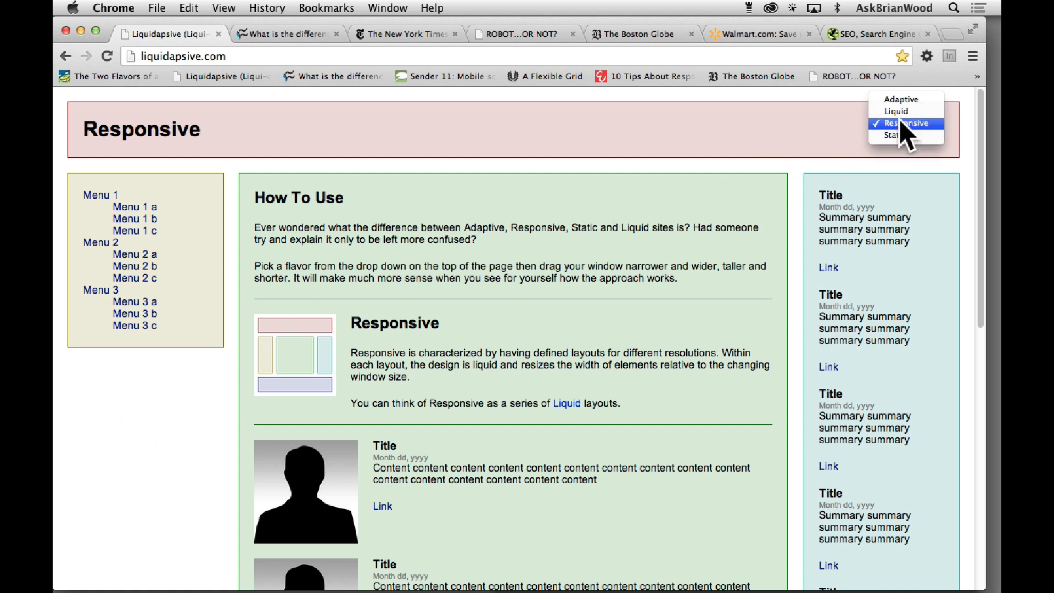
mouse_move(901, 99)
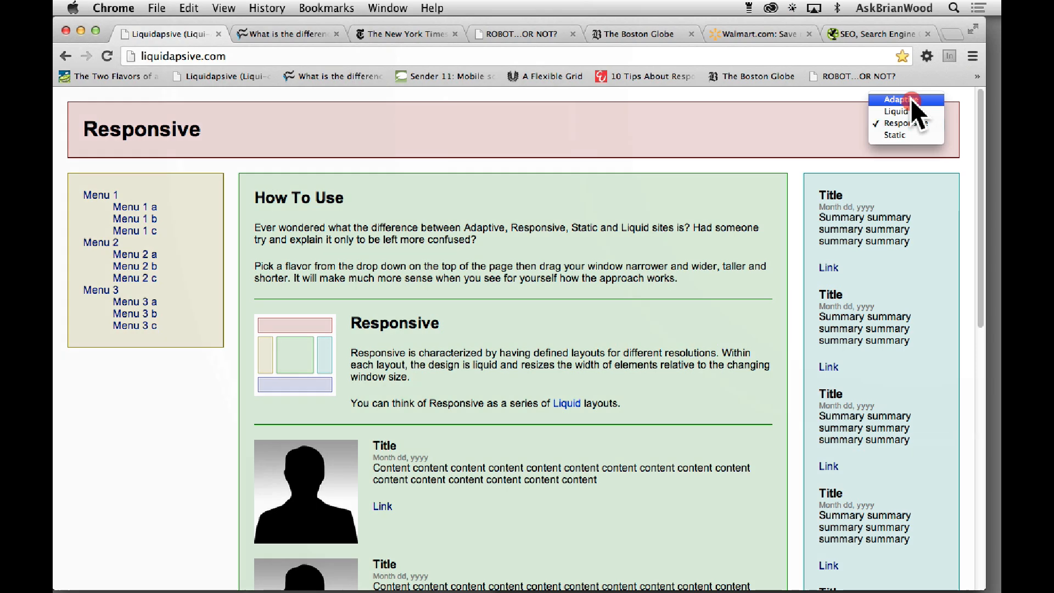
mouse_move(906, 123)
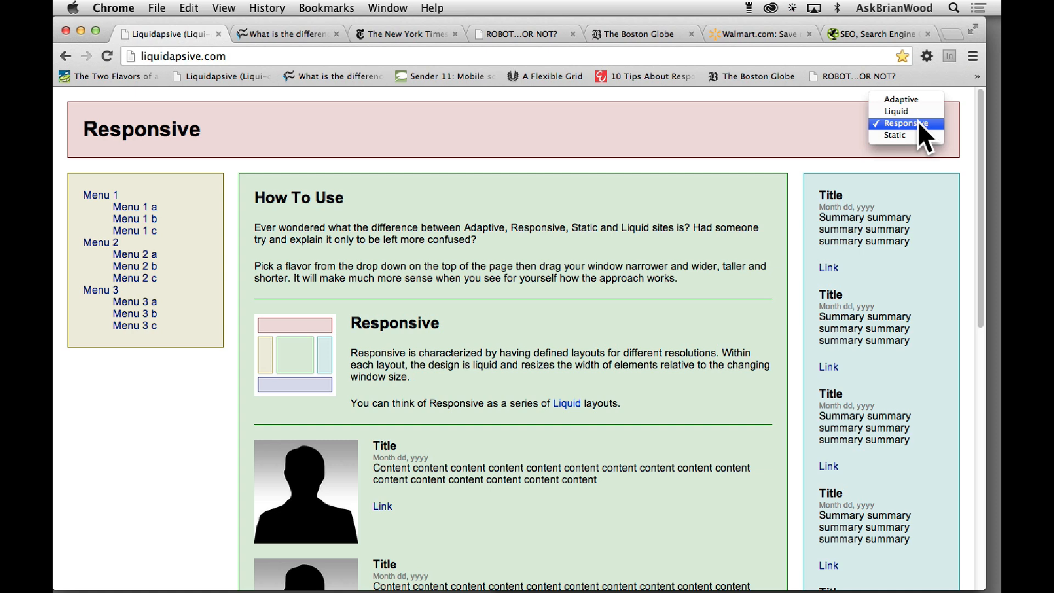
mouse_move(899, 99)
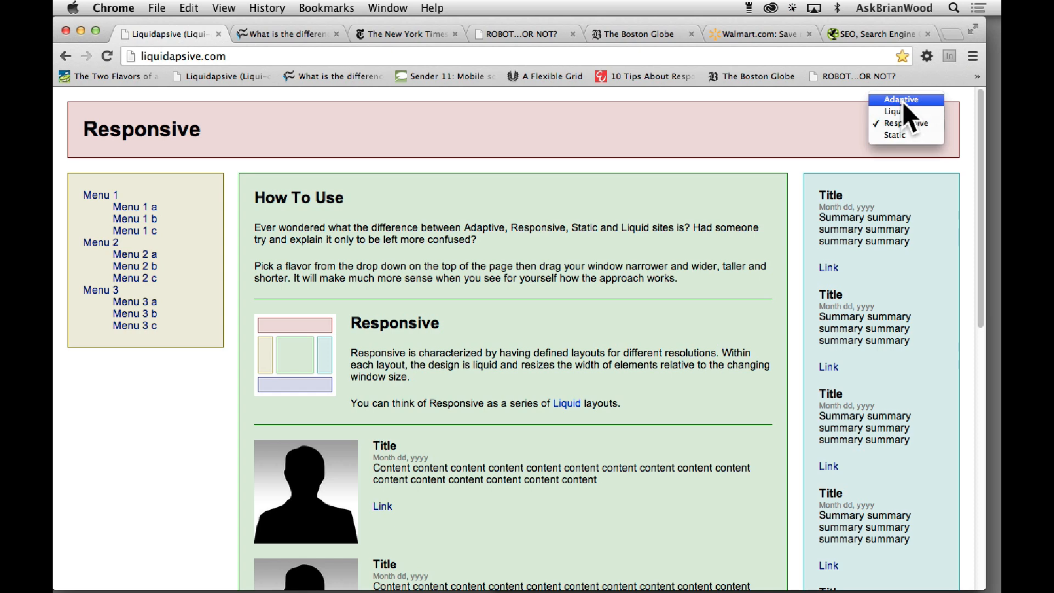
left_click(900, 100)
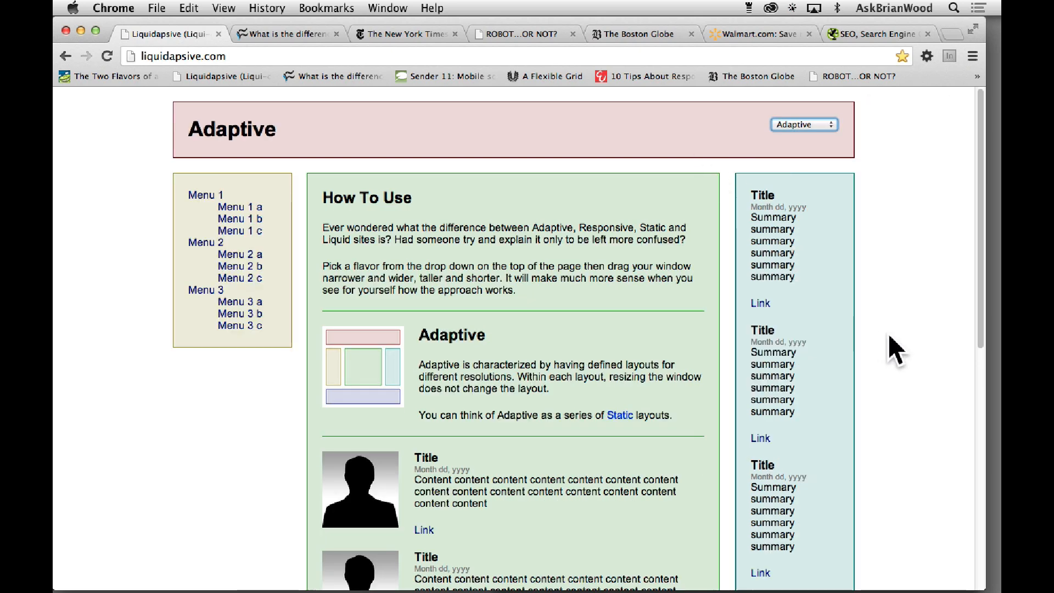
mouse_move(887, 369)
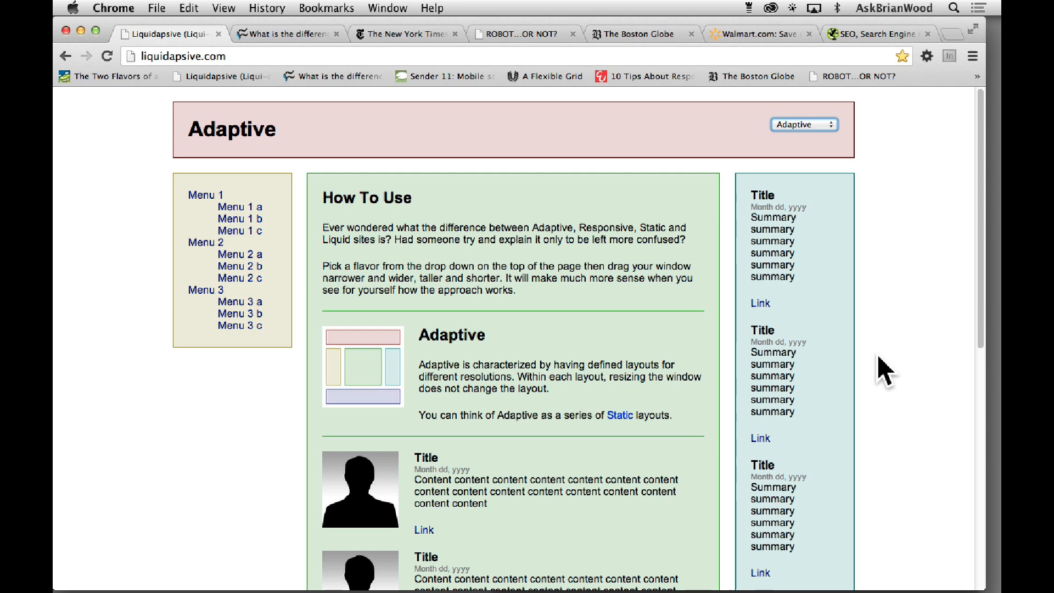
mouse_move(901, 400)
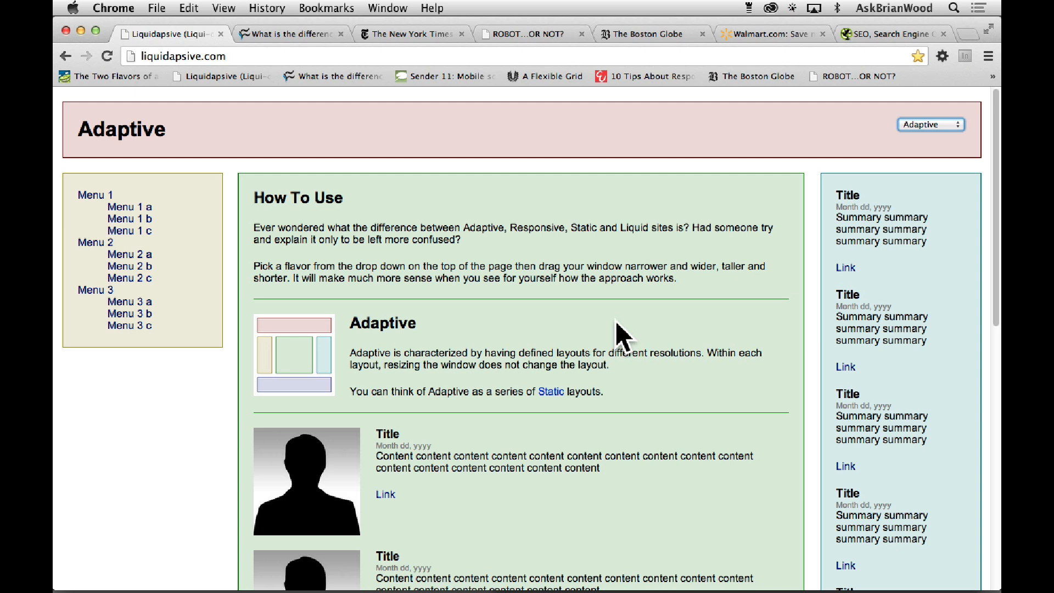
mouse_move(596, 316)
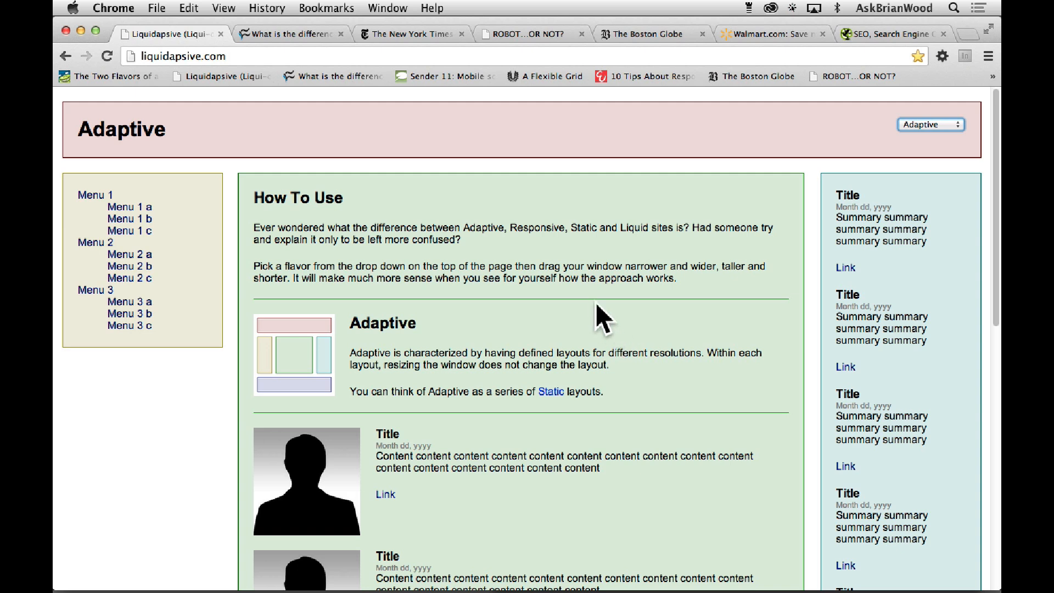
mouse_move(528, 215)
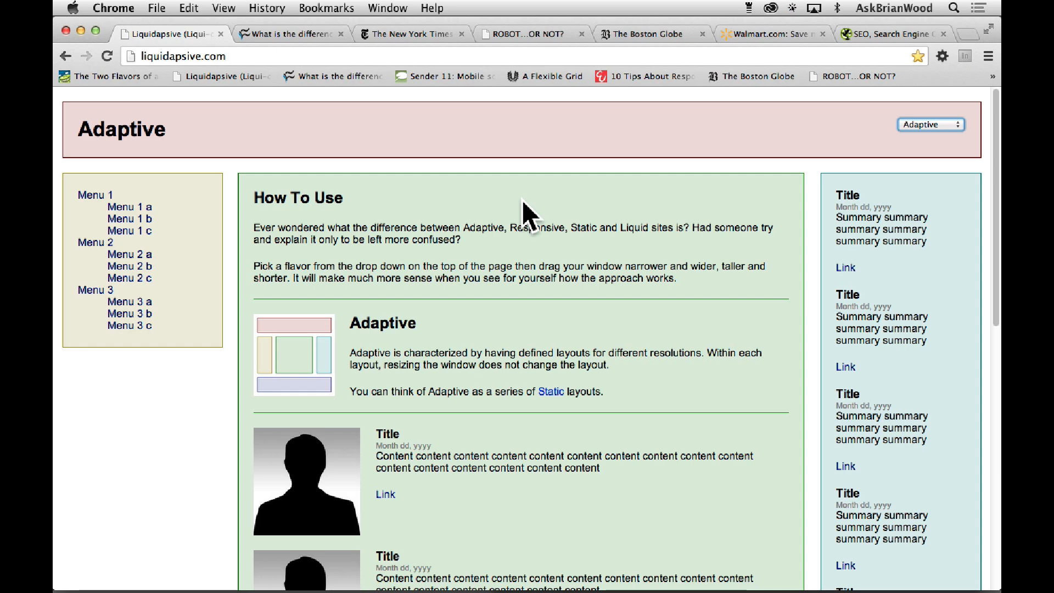
Switch to the 'SEO, Search Engine…' tab showing screamingfrog.co.uk
left_click(887, 33)
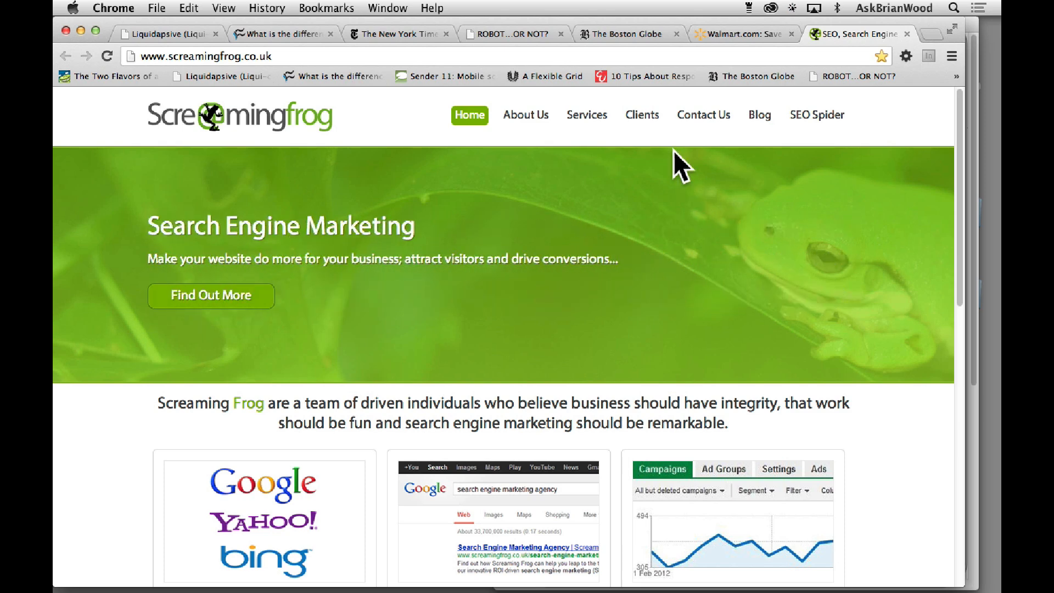
mouse_move(648, 108)
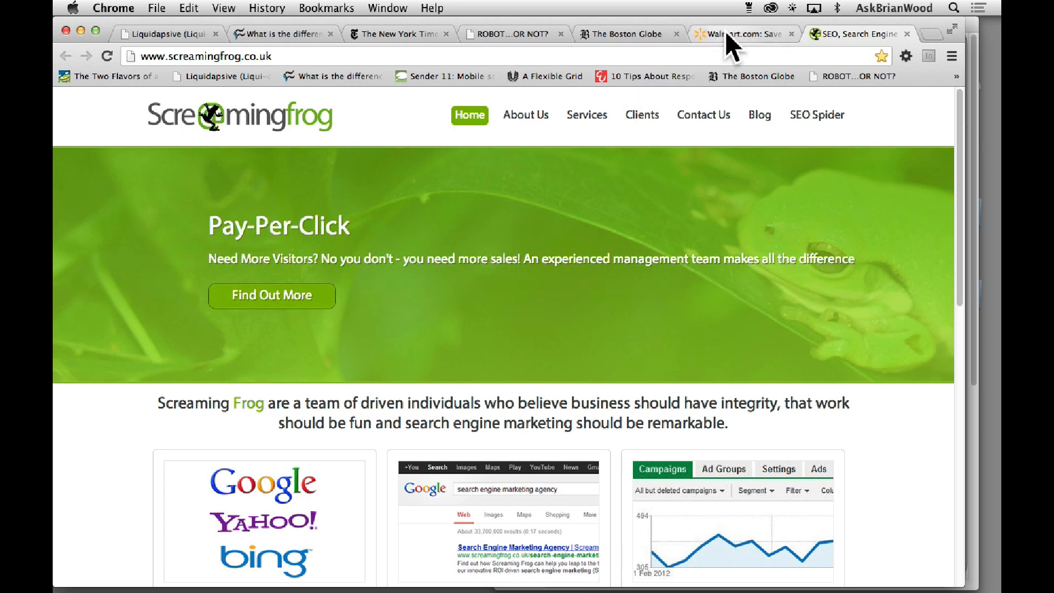
Switch to the Walmart.com tab in Chrome
left_click(740, 33)
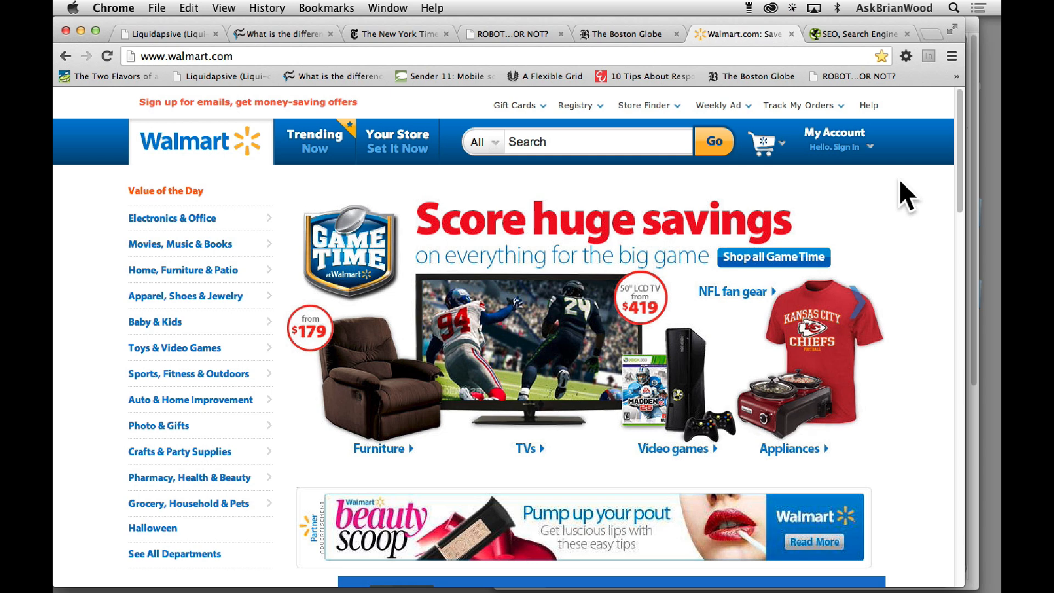
mouse_move(908, 219)
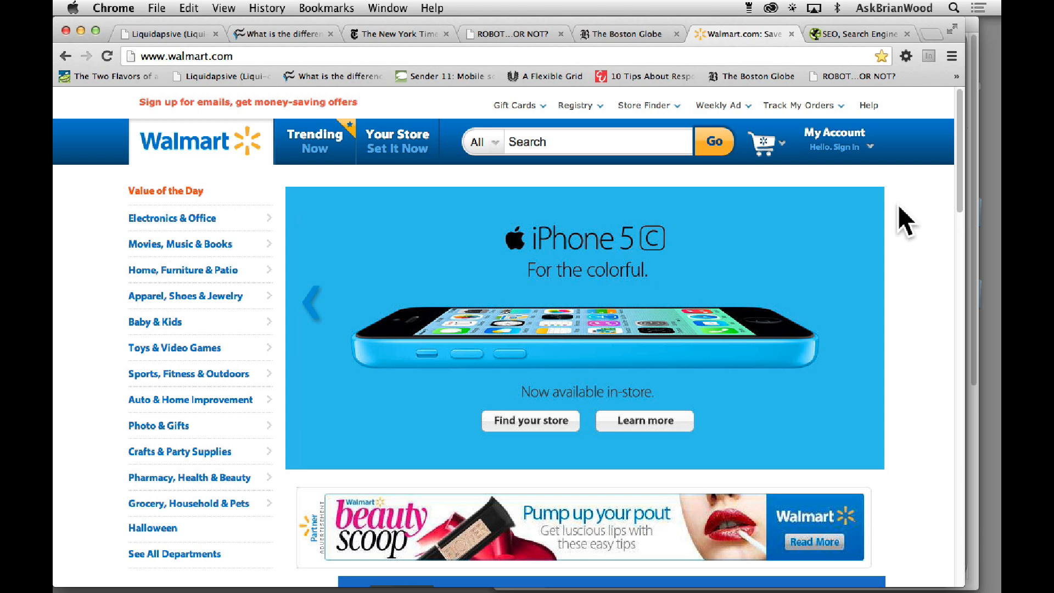
mouse_move(901, 222)
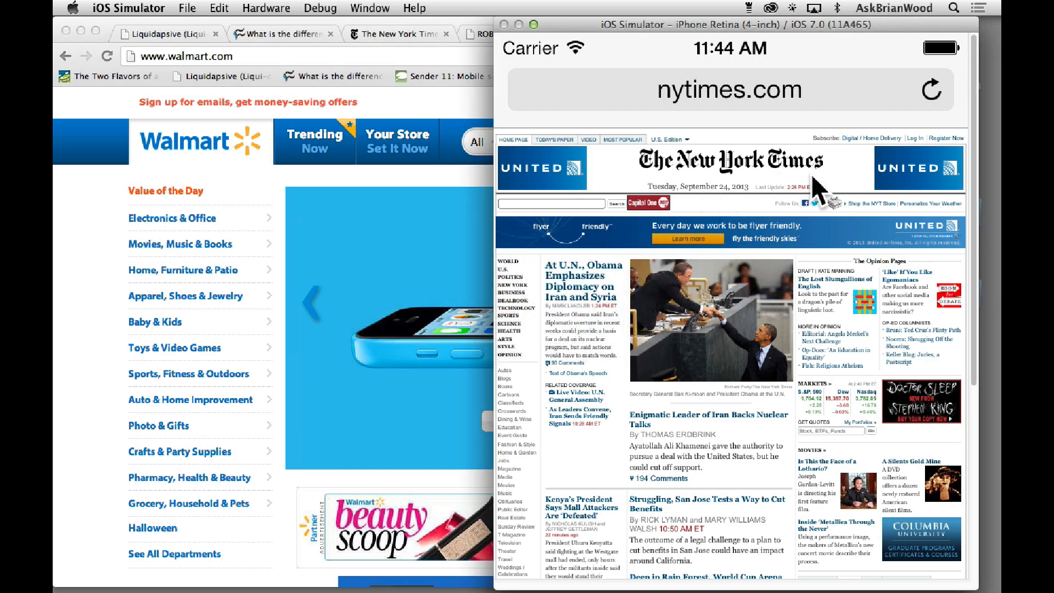
Load mobile.walmart.com in the simulator's Safari and scroll its mobile homepage
scroll("down", 3)
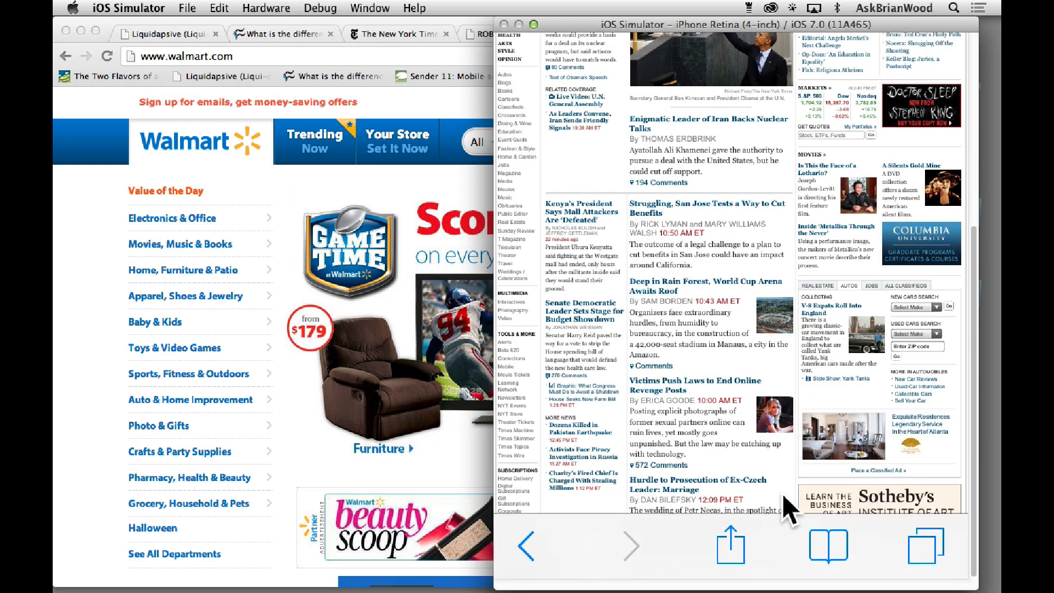
left_click(729, 545)
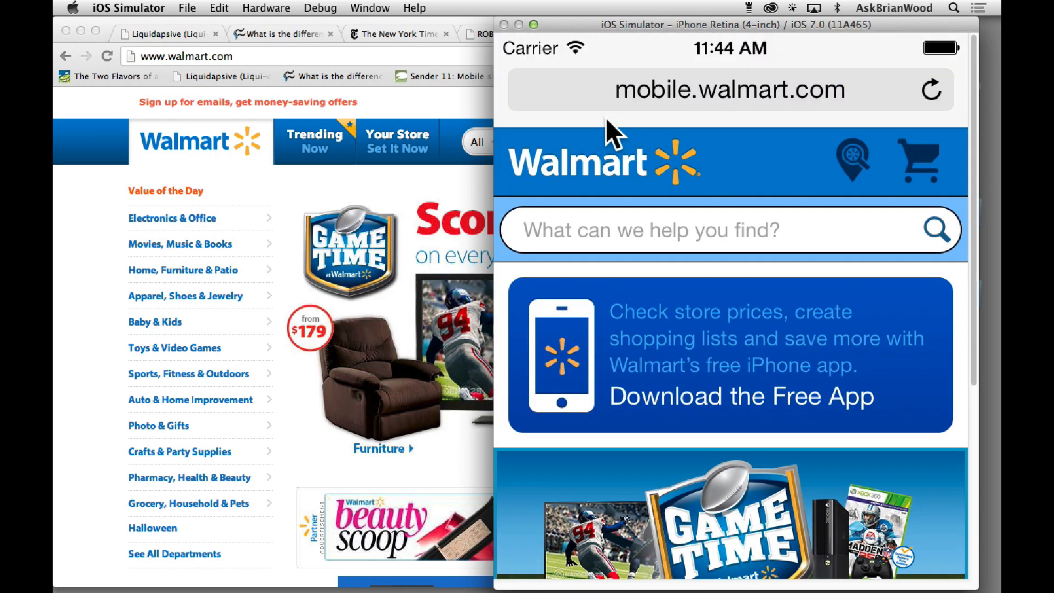
mouse_move(685, 217)
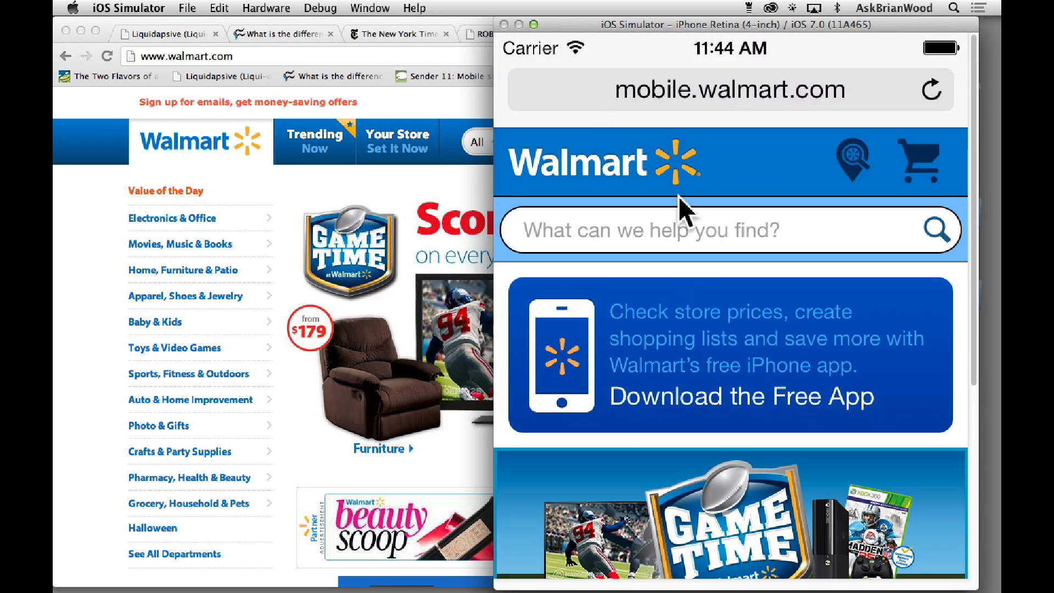
left_click(764, 89)
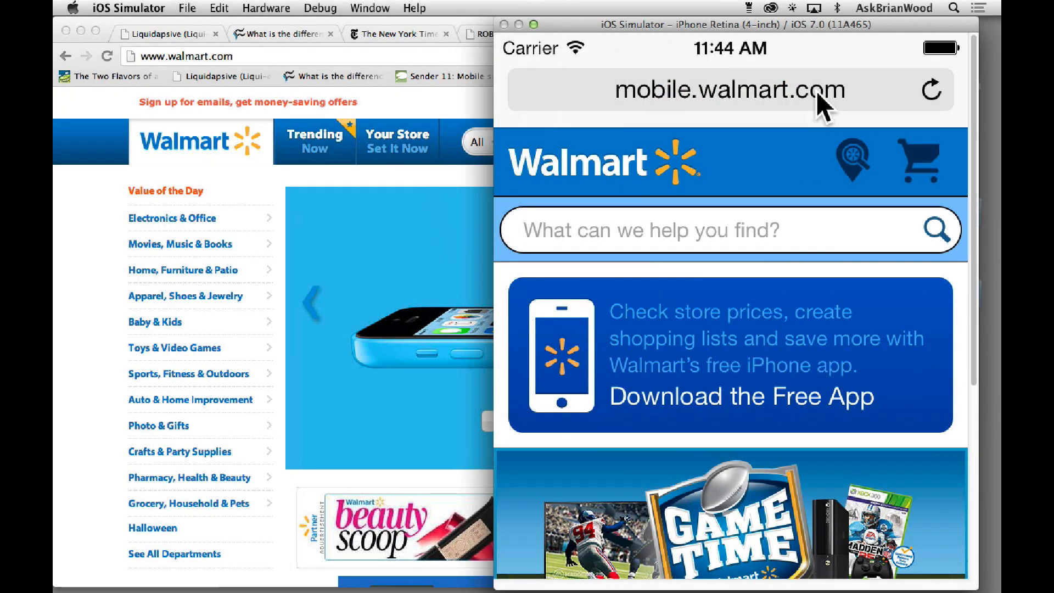
left_click(822, 105)
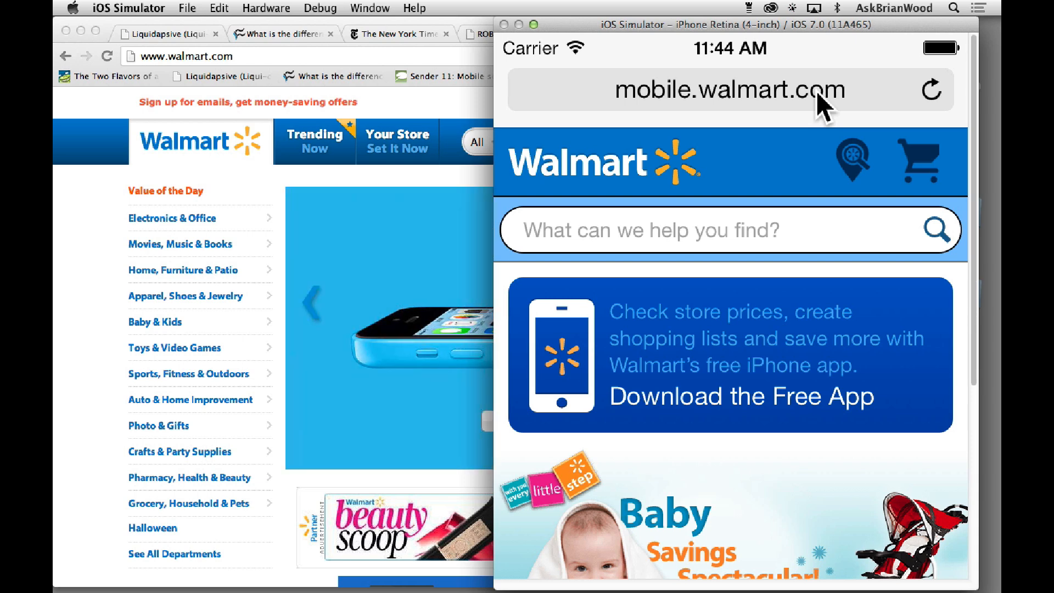
scroll("down", 3)
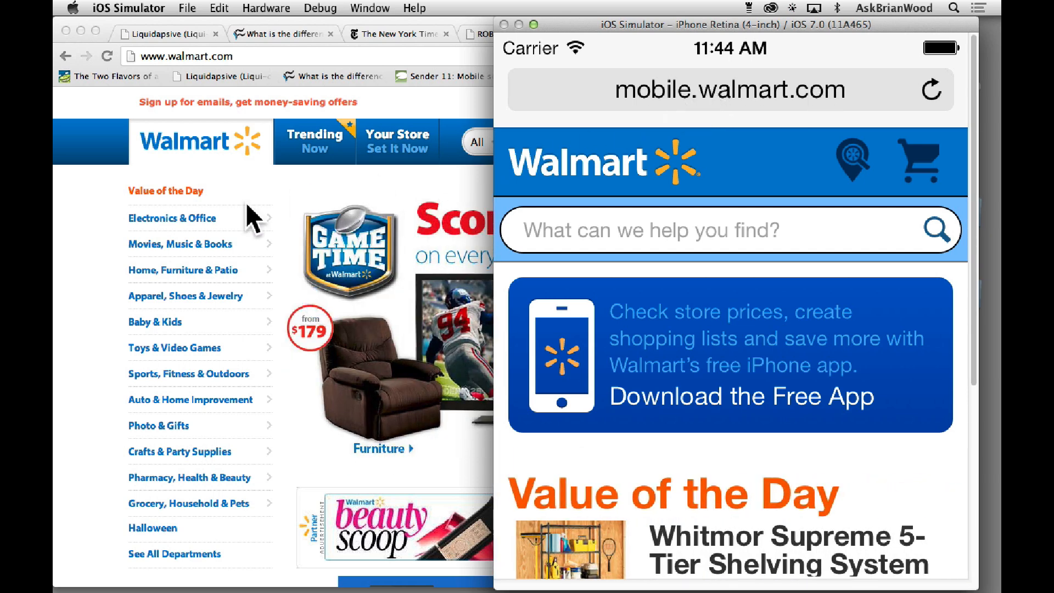
mouse_move(94, 292)
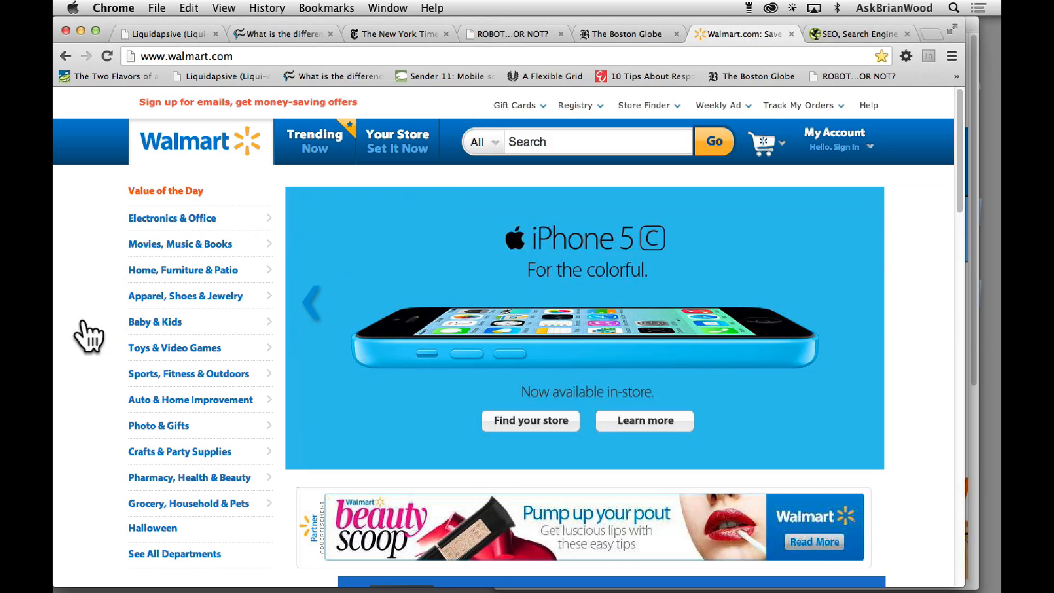
mouse_move(77, 319)
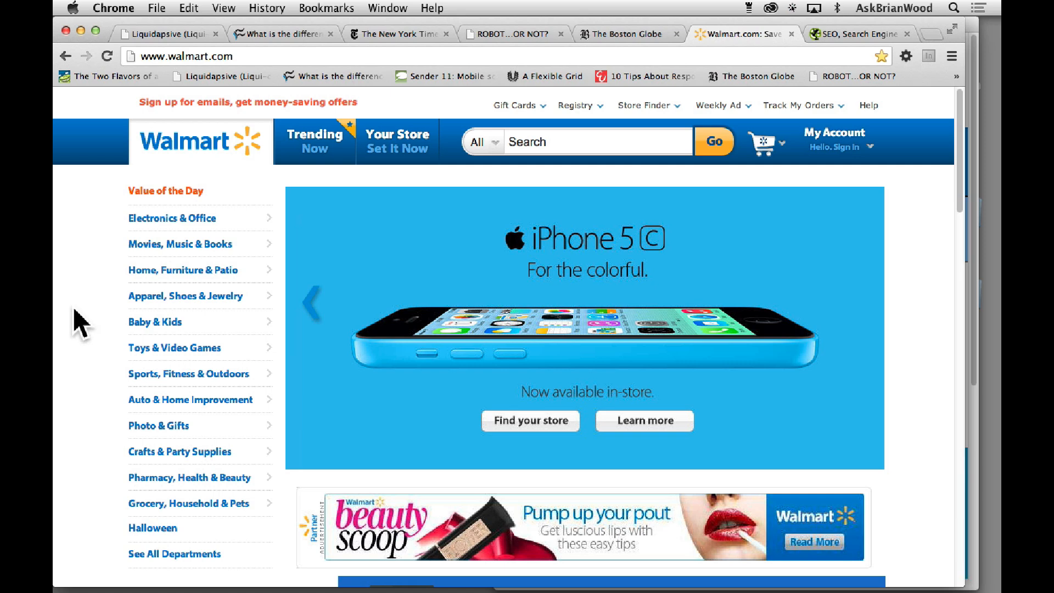